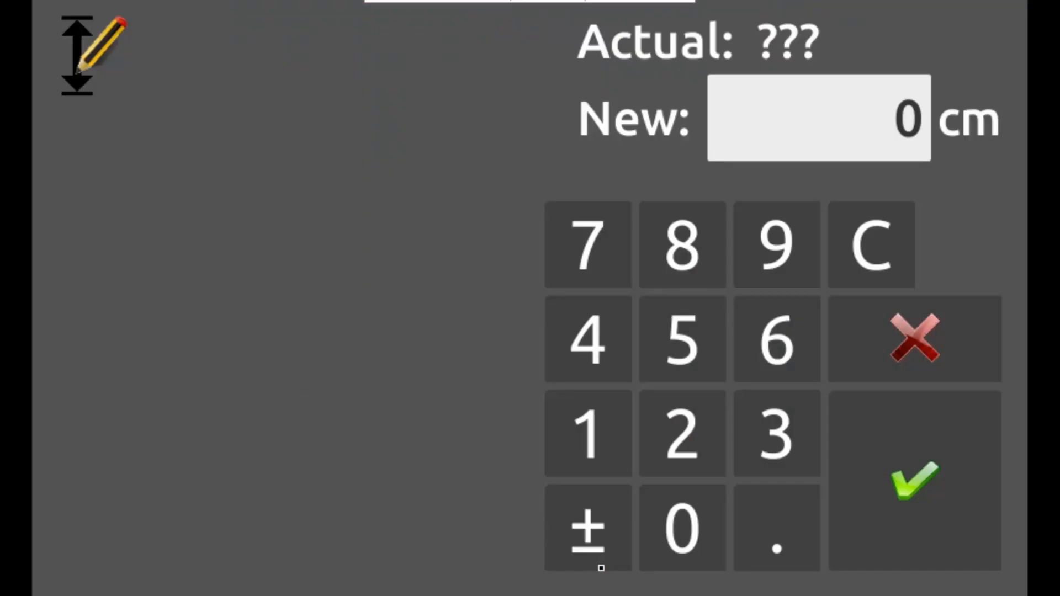
# - Confirm 0 cm as the new benchmark height on the keypad
pyautogui.click(913, 481)
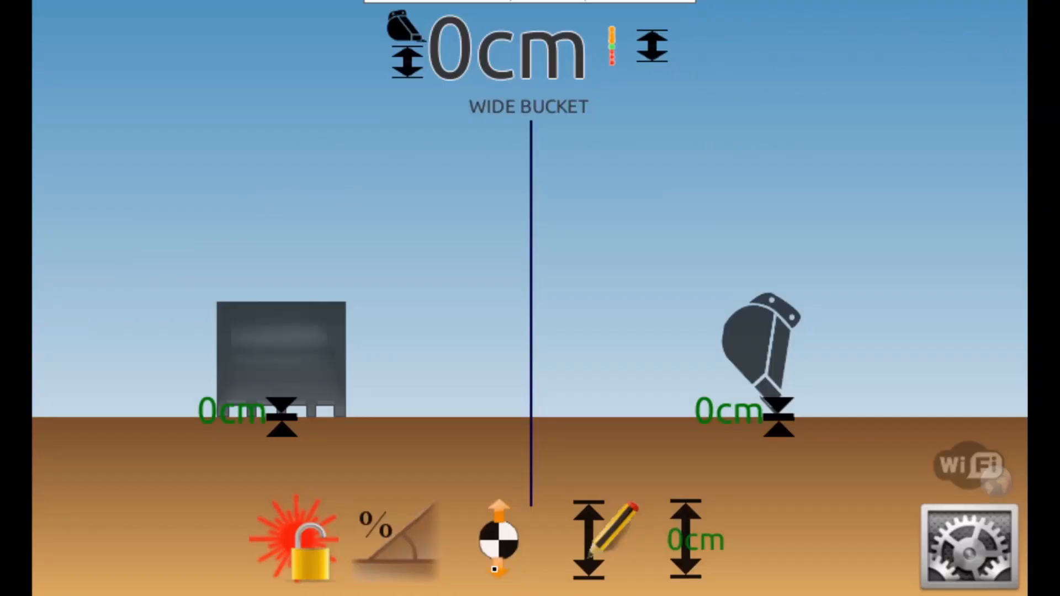
# - Bring up the Select bucket dialog from the bucket name on the dig view
pyautogui.click(497, 539)
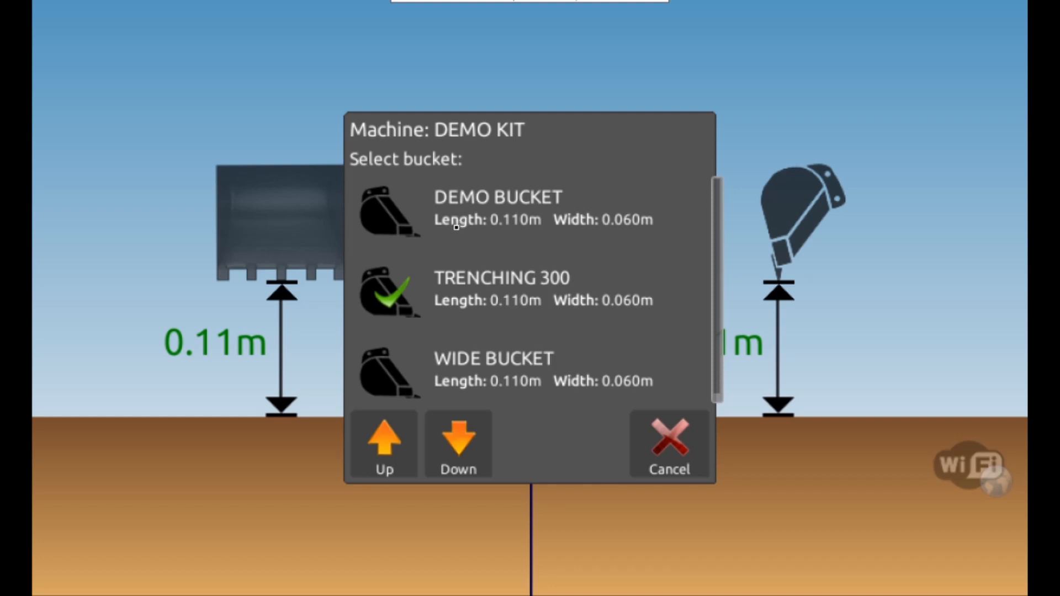
# - Browse DEMO BUCKET and TRENCHING 300, then select WIDE BUCKET as the bucket in use
pyautogui.click(527, 210)
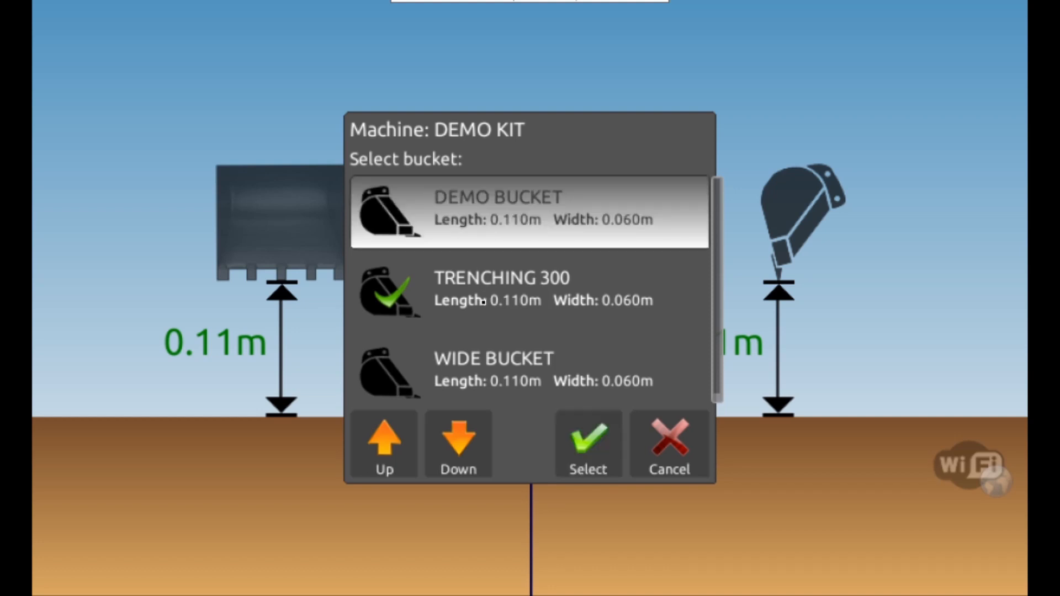
pyautogui.click(457, 443)
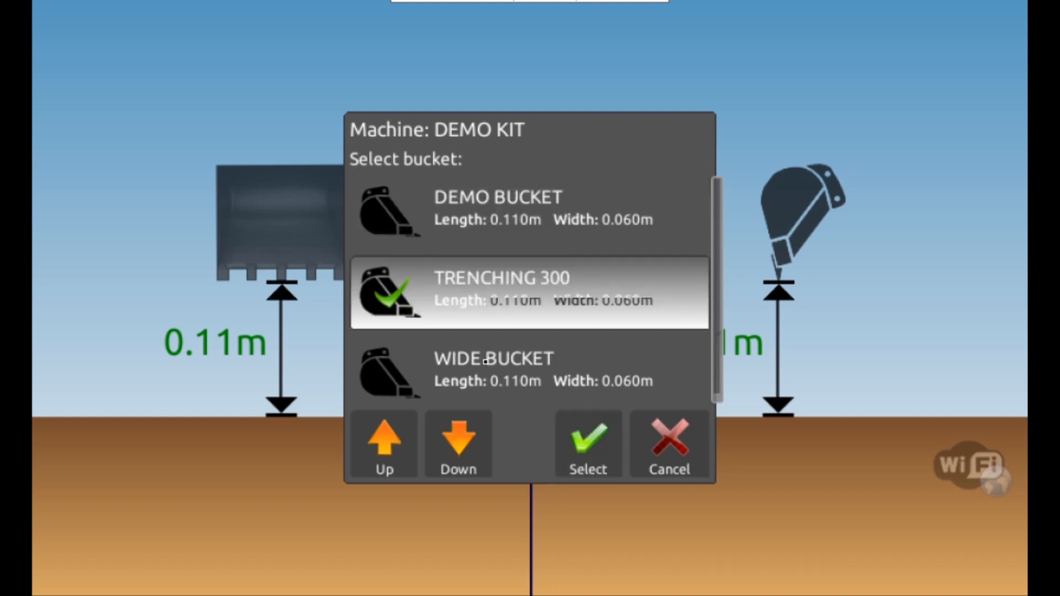
pyautogui.click(585, 445)
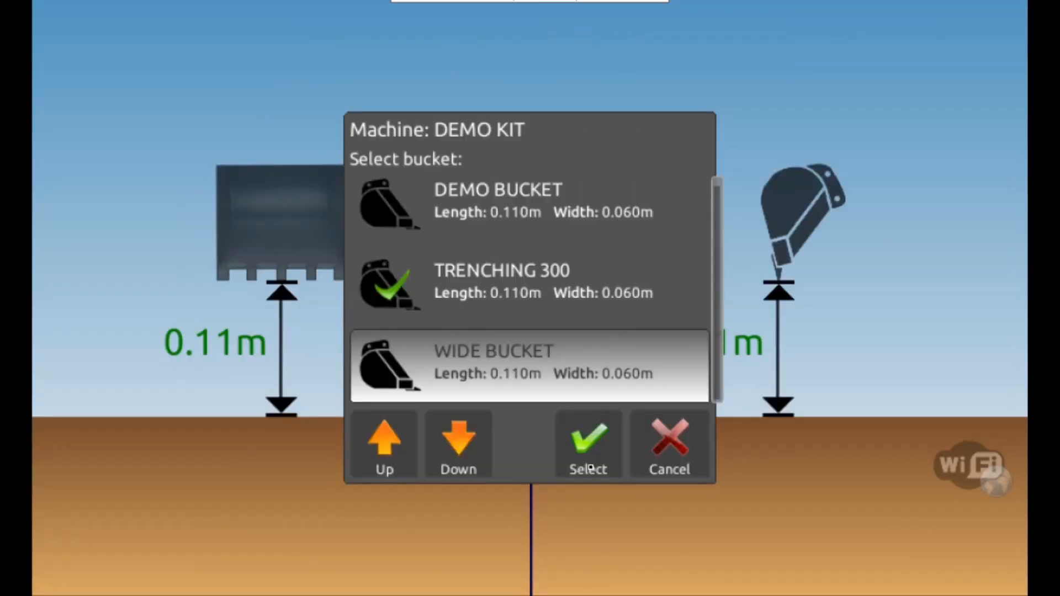
pyautogui.click(587, 440)
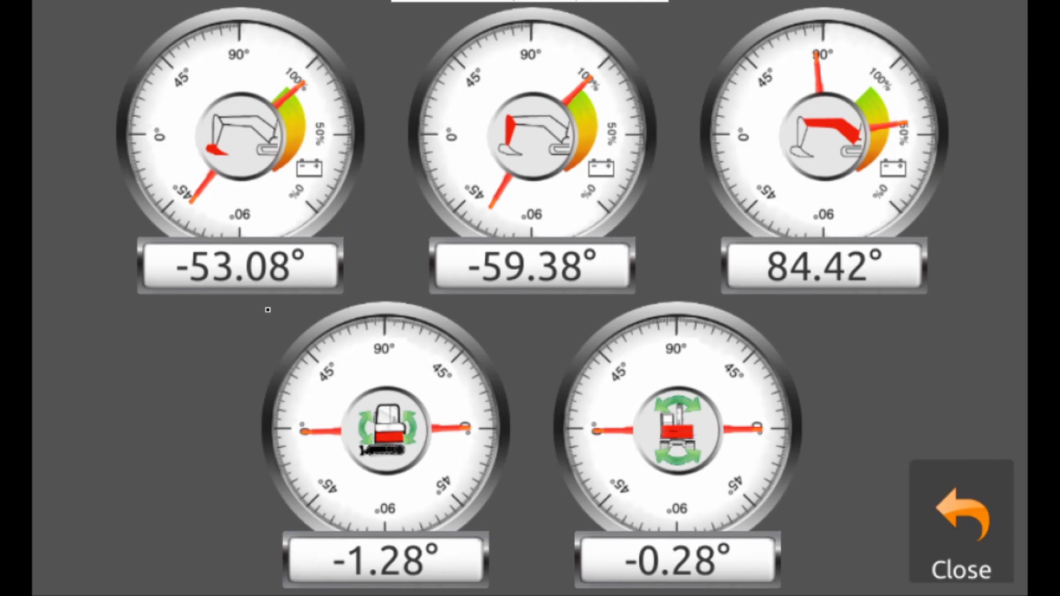
# - Close the sensor angle gauges to return to the dig view with side toolbars
pyautogui.click(959, 528)
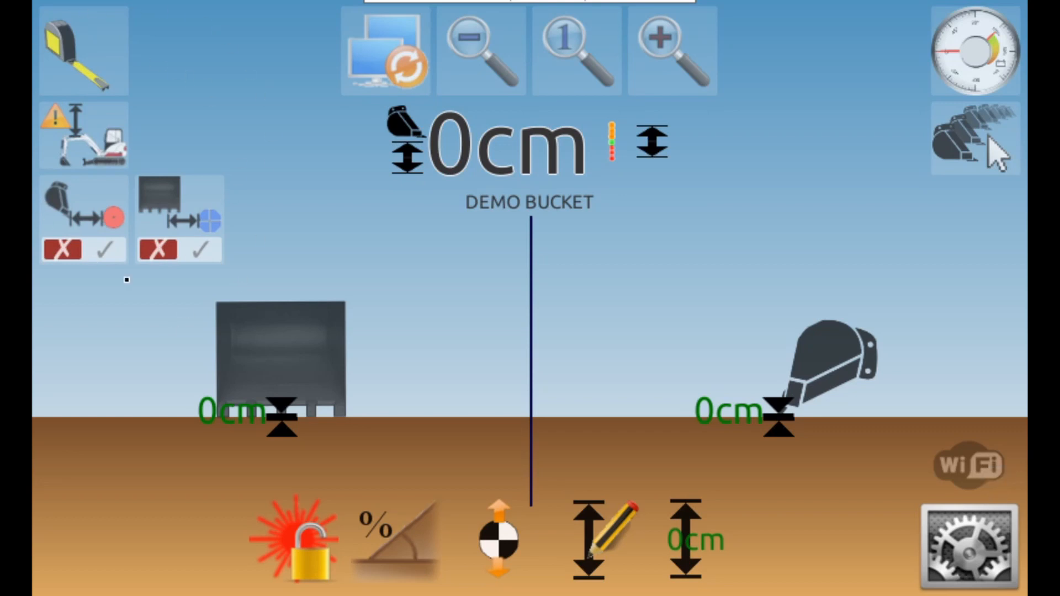
pyautogui.moveTo(170, 329)
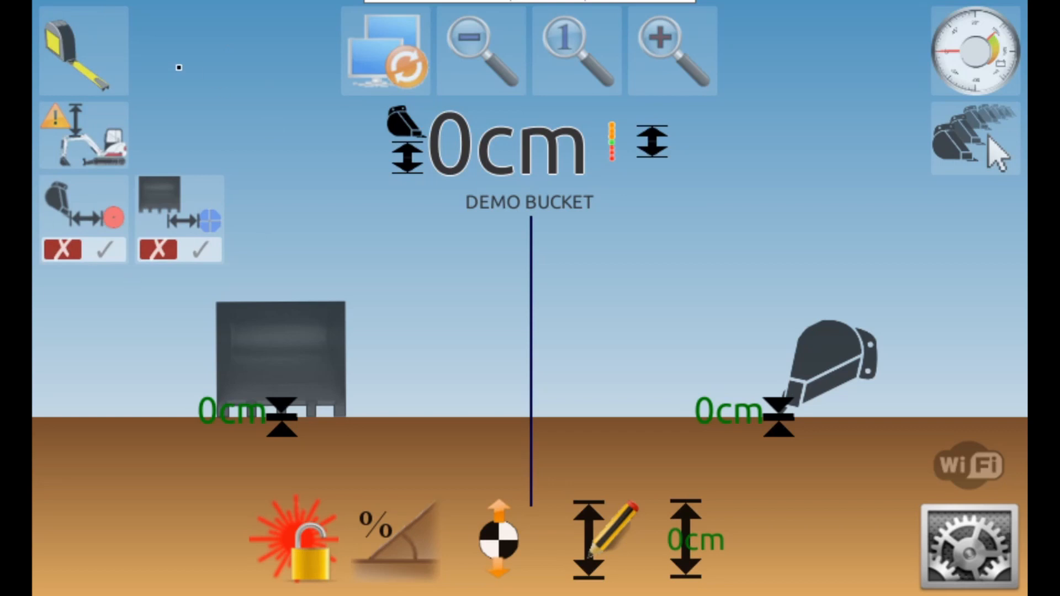
# - View the enlarged bucket front view, return, and start entering a sideways offset distance
pyautogui.click(670, 51)
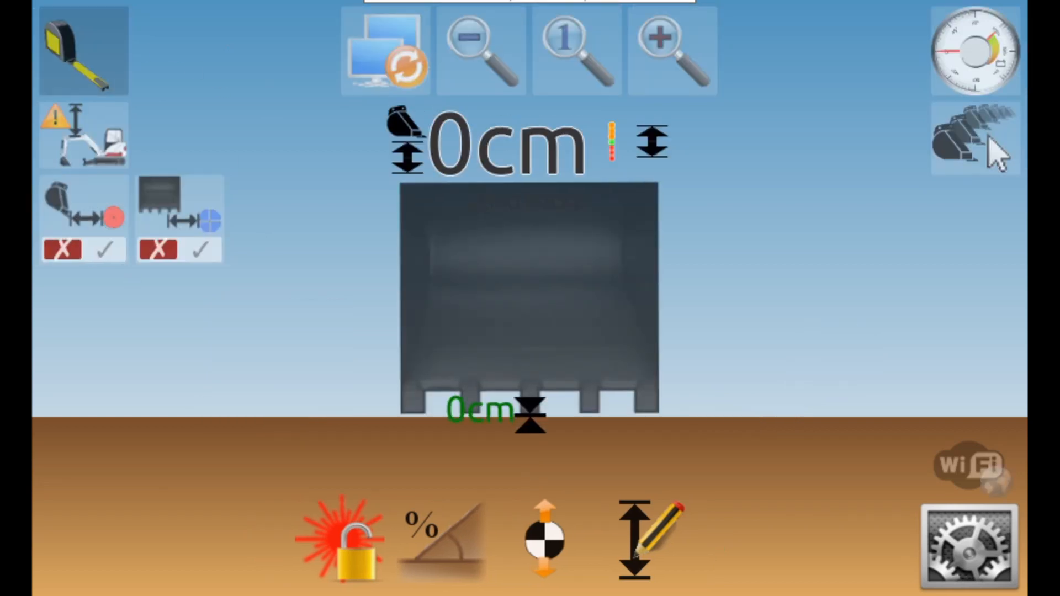
pyautogui.click(81, 51)
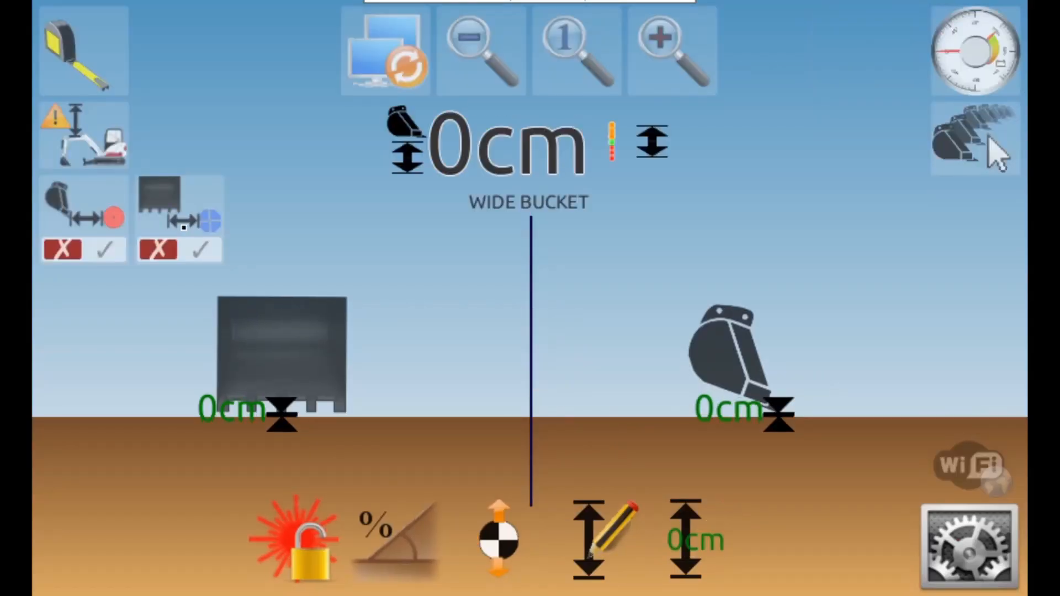
pyautogui.click(605, 538)
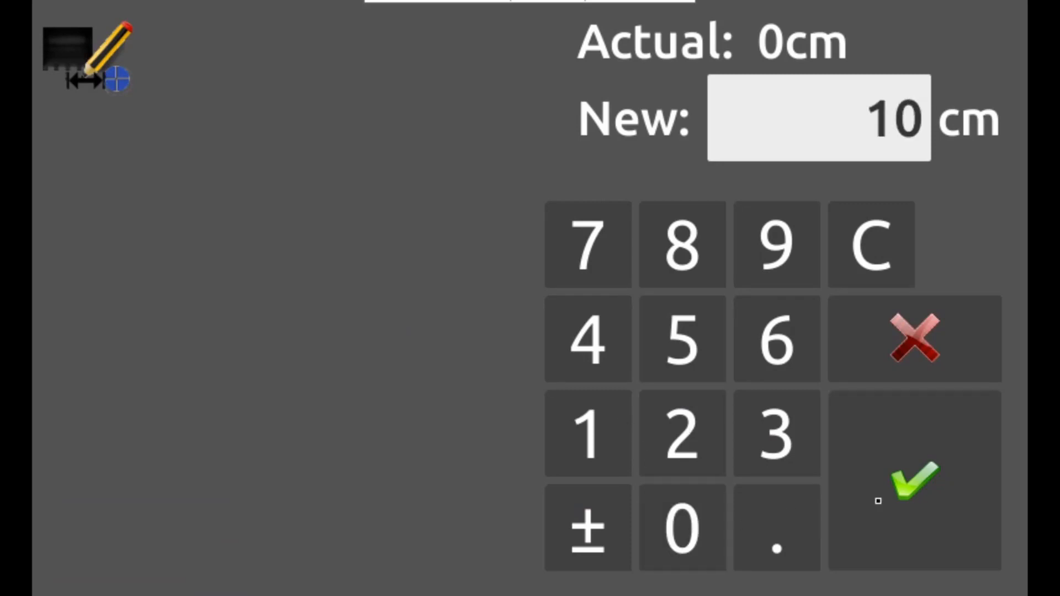
# - Confirm the 10 cm sideways offset, then bring up the system settings menu
pyautogui.click(913, 482)
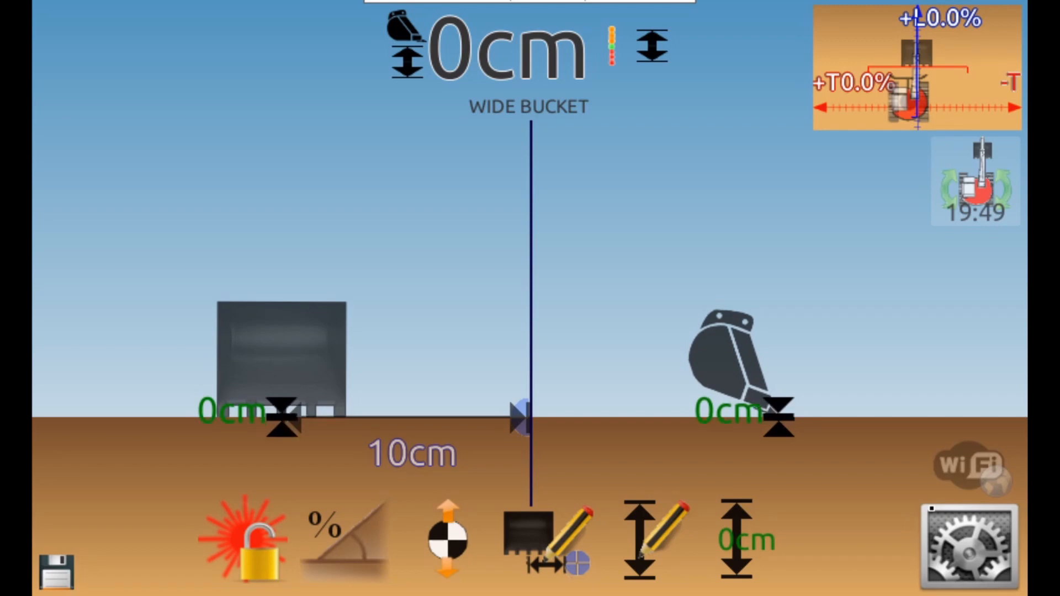
pyautogui.click(968, 543)
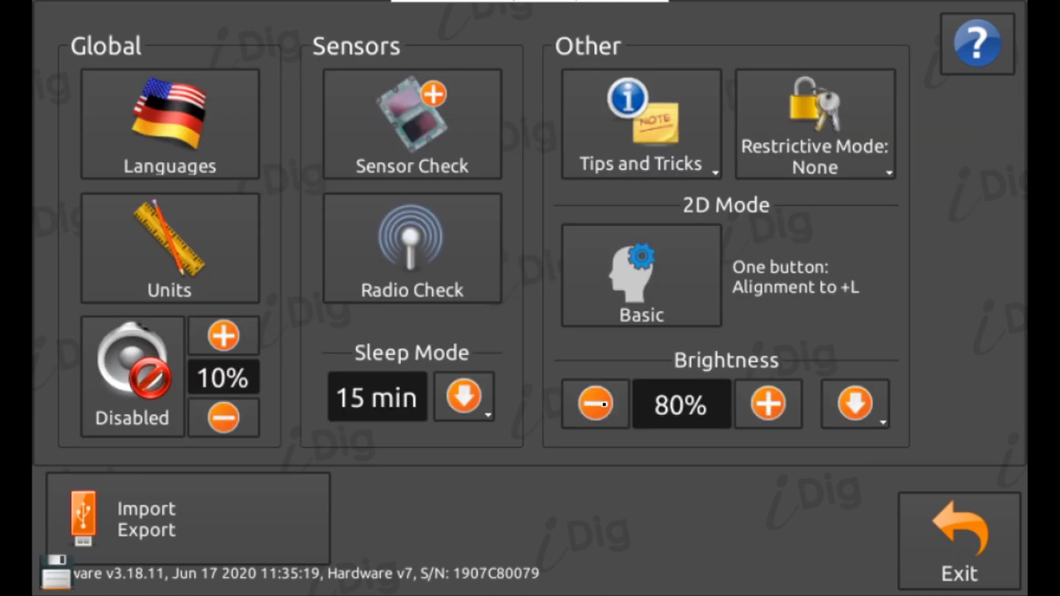
# - Set brightness to 100%, toggle slope units to percent, and bring up Sensor Check
pyautogui.click(853, 404)
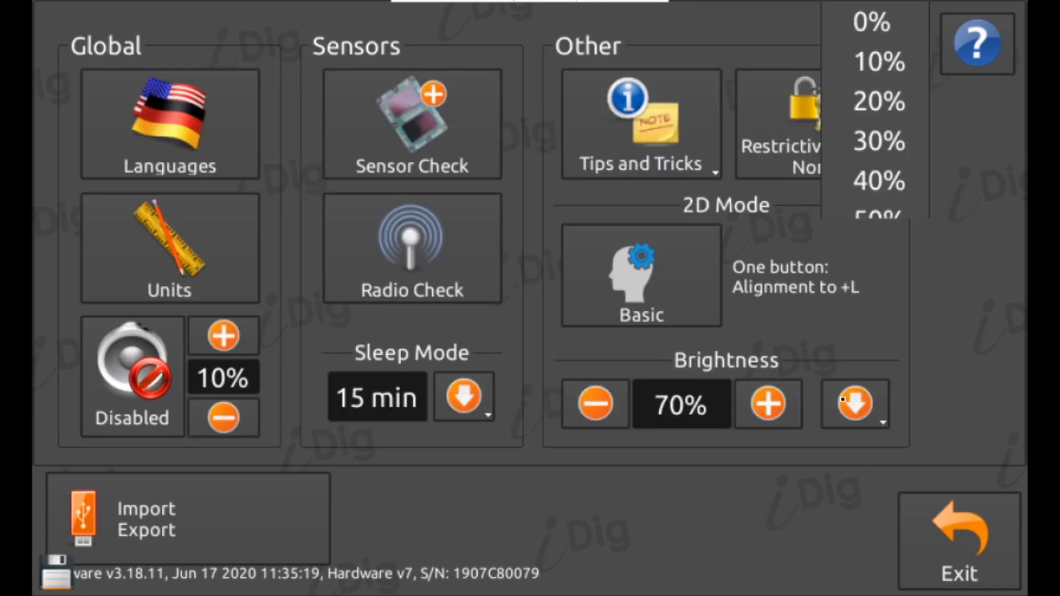
pyautogui.click(853, 404)
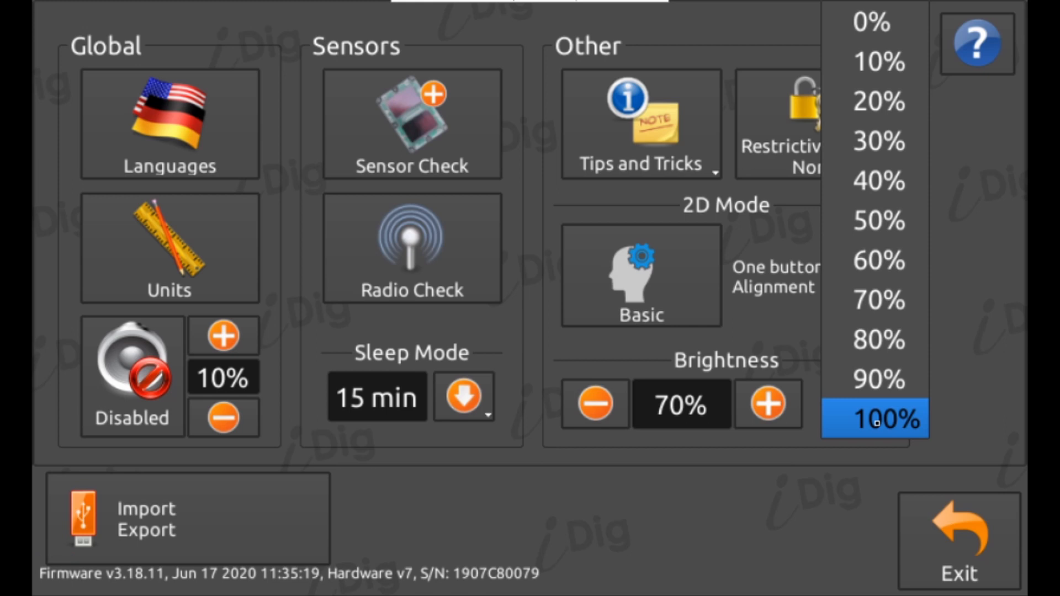
pyautogui.click(170, 250)
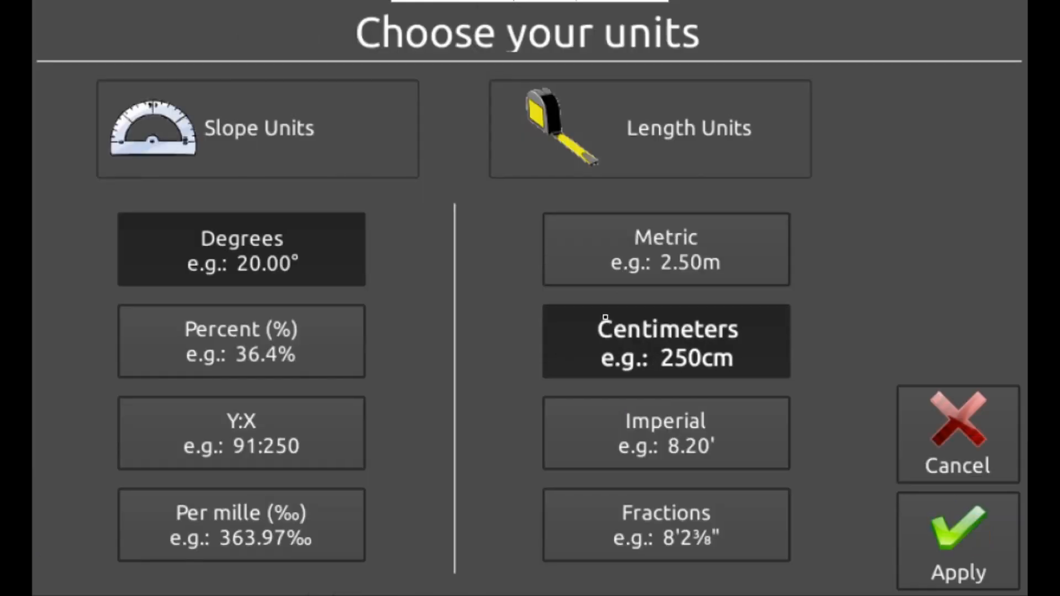
pyautogui.click(240, 341)
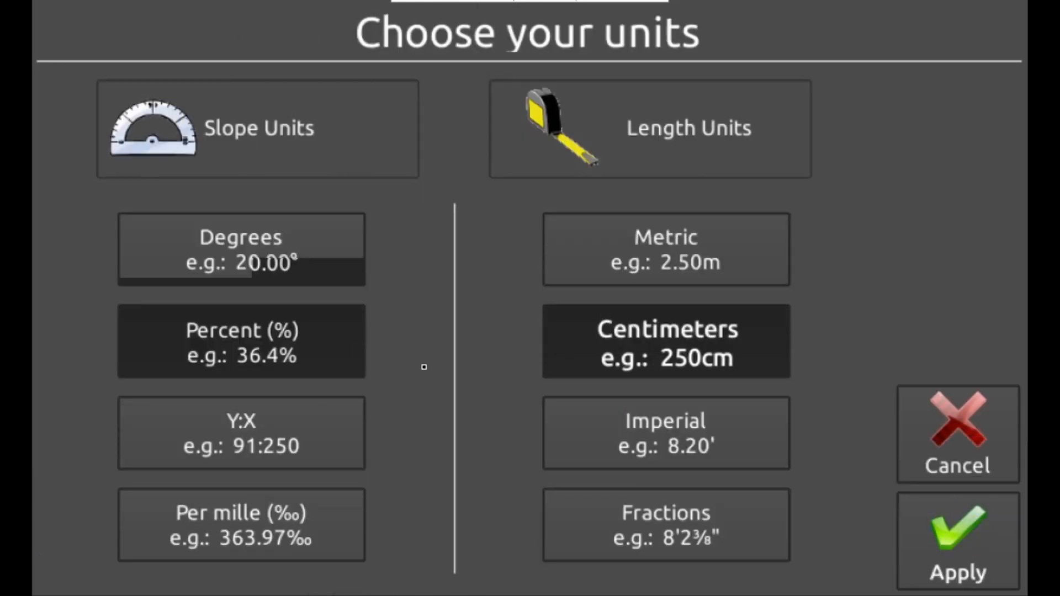
pyautogui.click(240, 341)
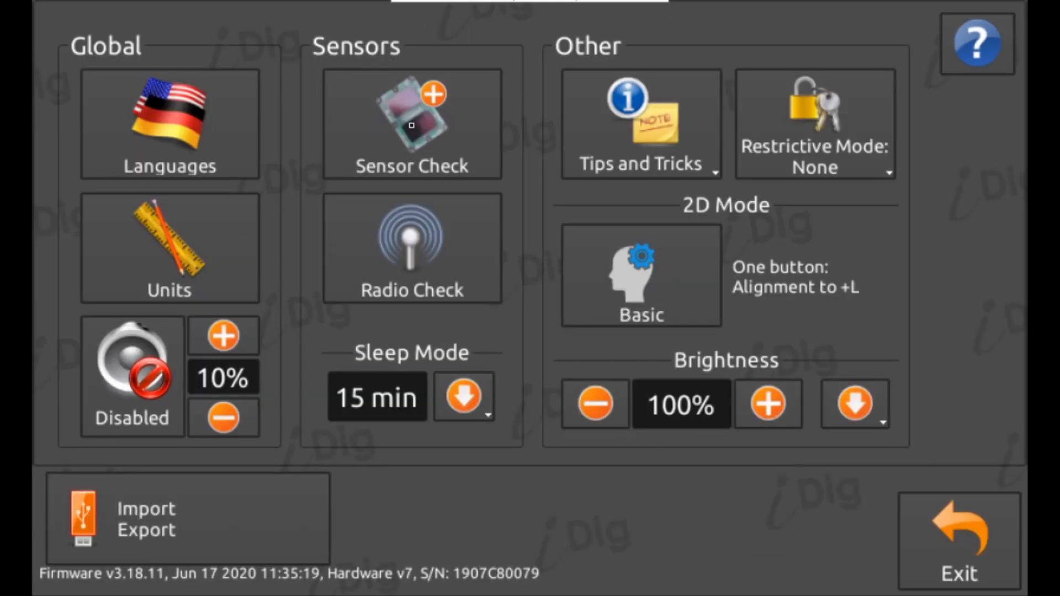
pyautogui.click(411, 123)
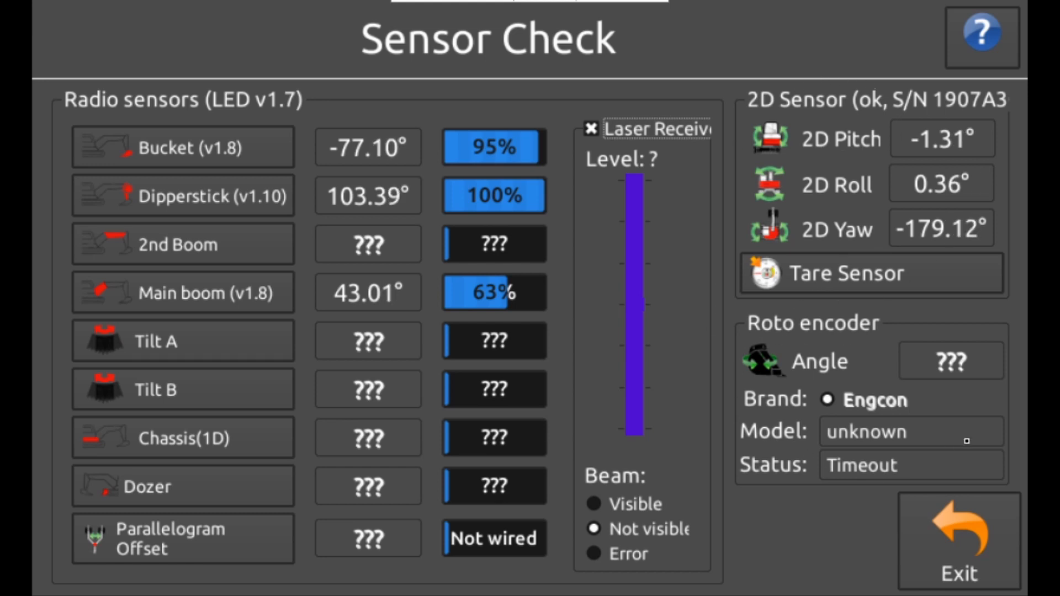
# - Exit Sensor Check and bring up the Radio Channel Quality screen
pyautogui.click(957, 541)
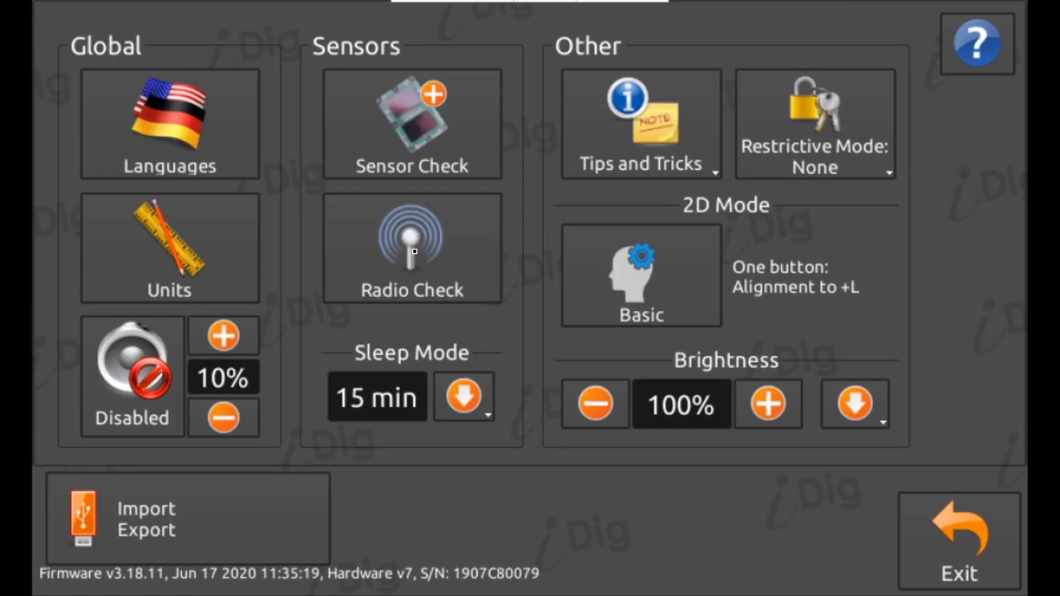
pyautogui.click(411, 243)
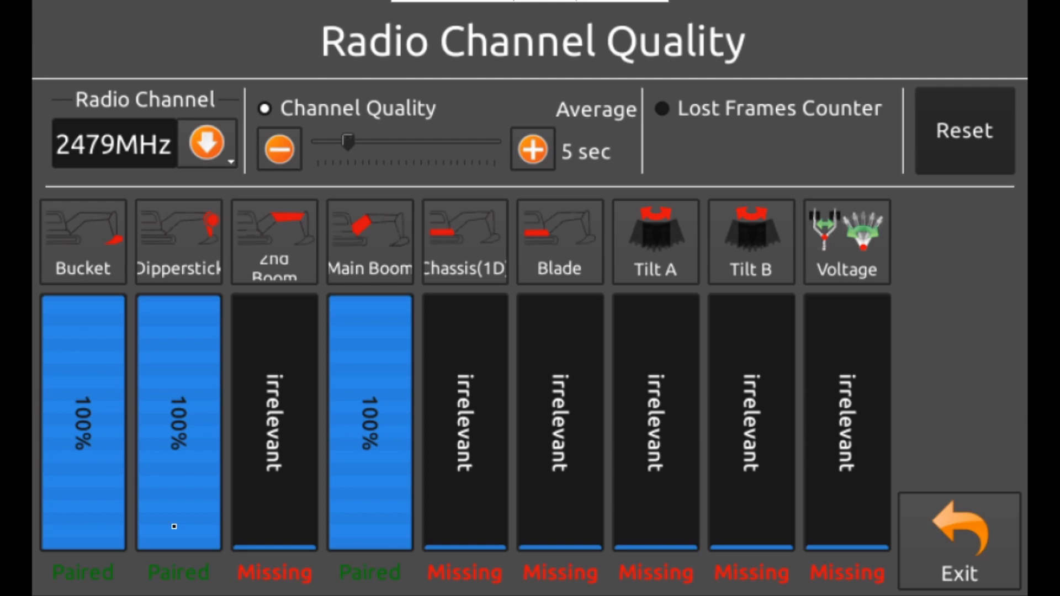
pyautogui.moveTo(400, 409)
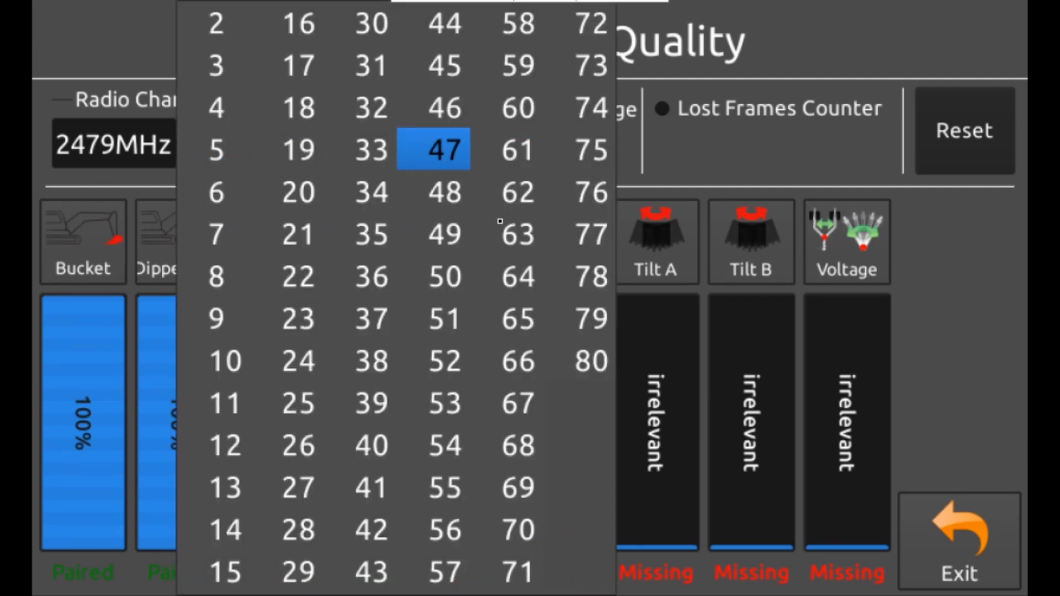
# - Keep radio channel 47 and exit back to the settings menu
pyautogui.click(507, 360)
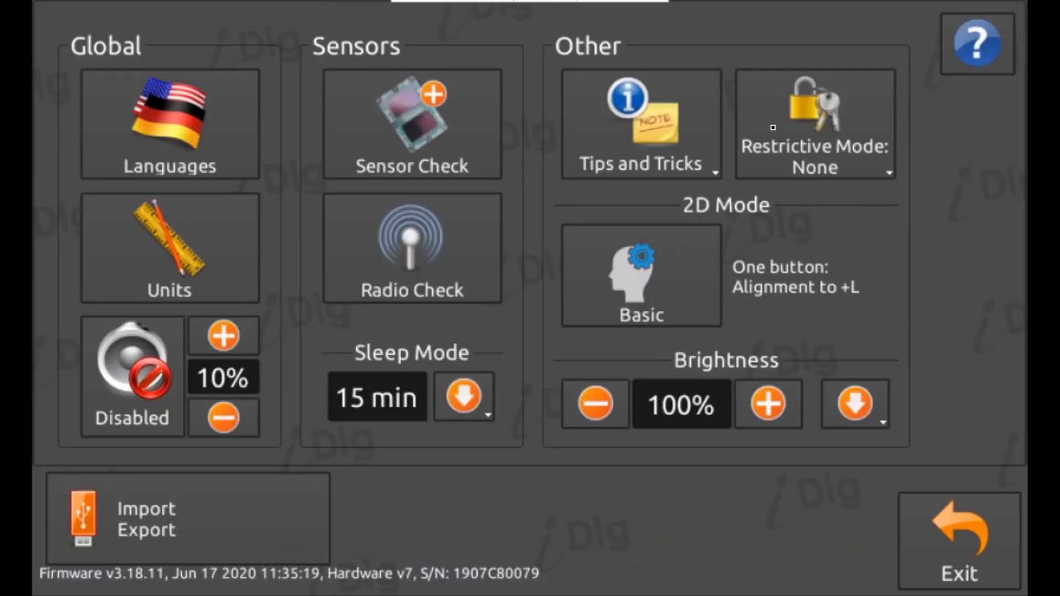
pyautogui.click(813, 124)
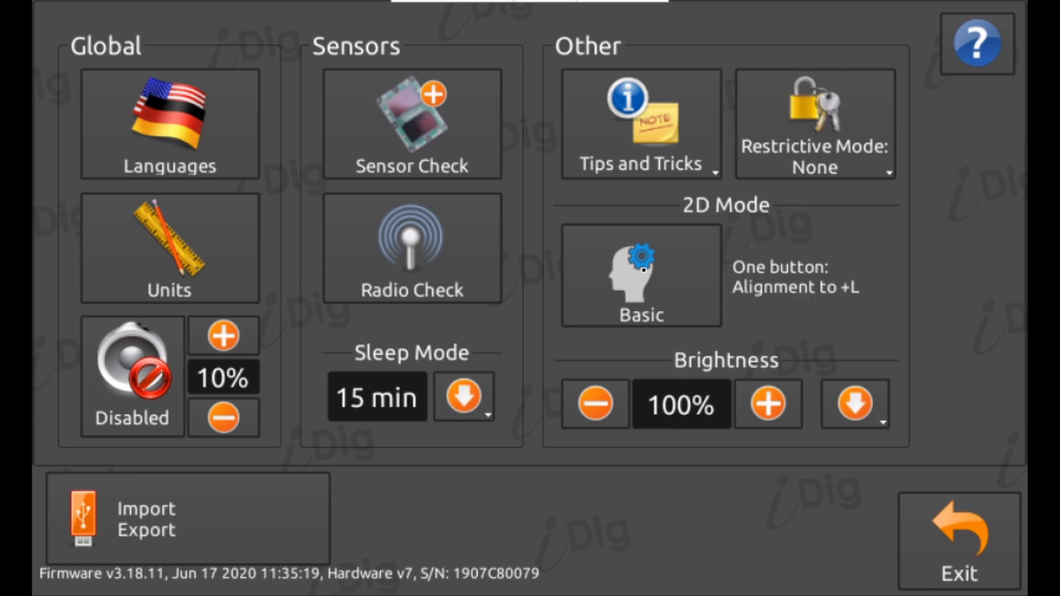
# - Toggle 2D Mode between Basic and Advanced, leaving Advanced, then go to machine configuration
pyautogui.click(639, 277)
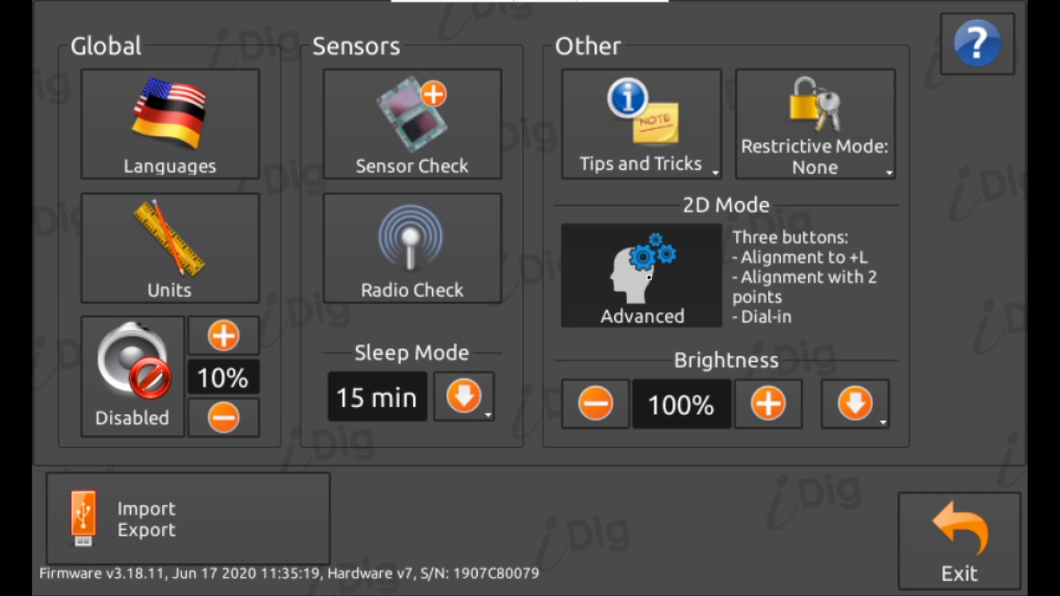
pyautogui.click(639, 277)
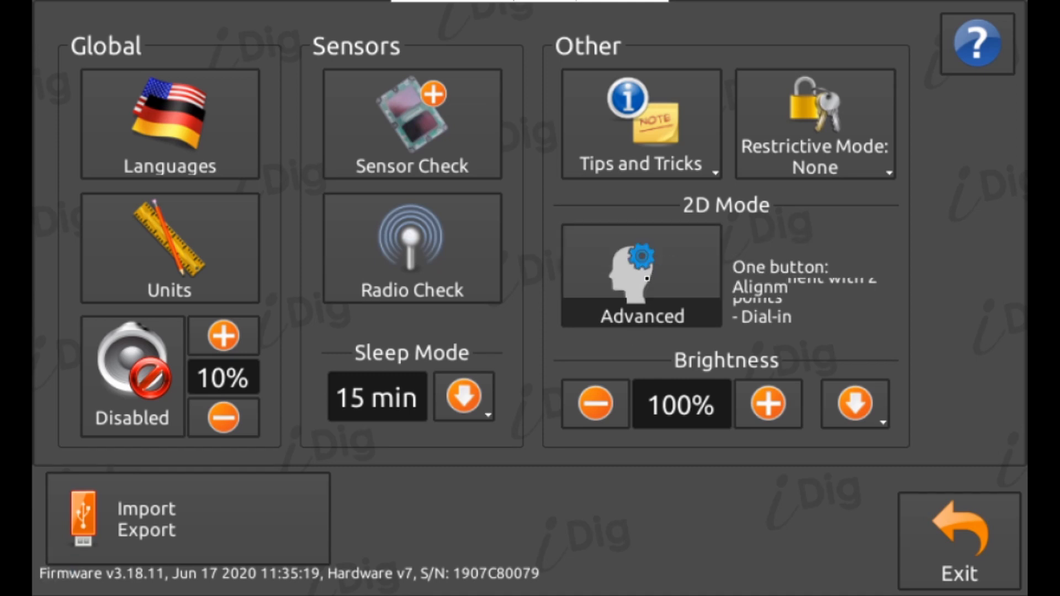
pyautogui.click(640, 277)
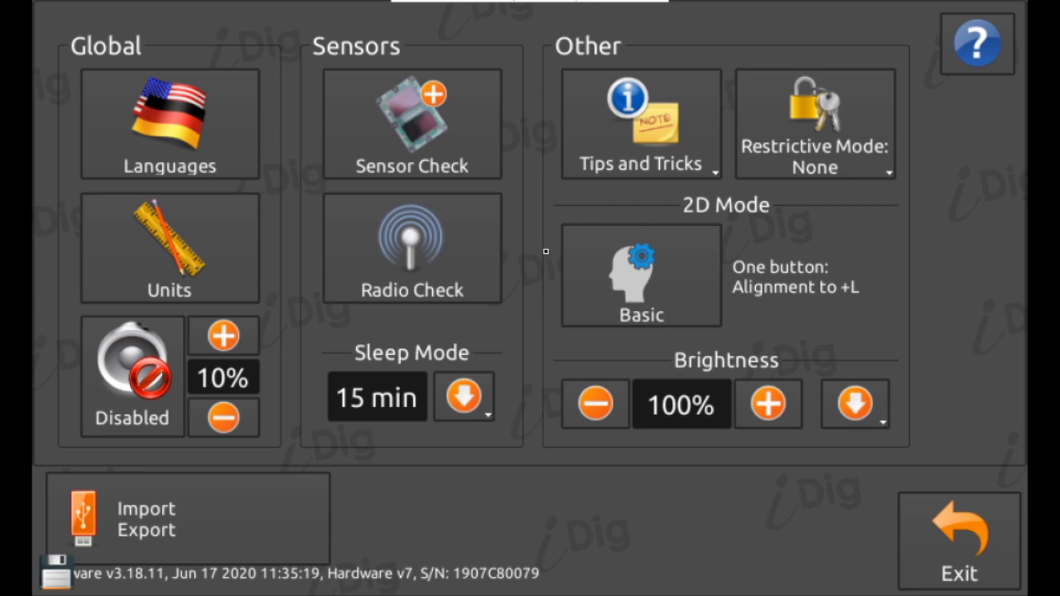
pyautogui.click(639, 278)
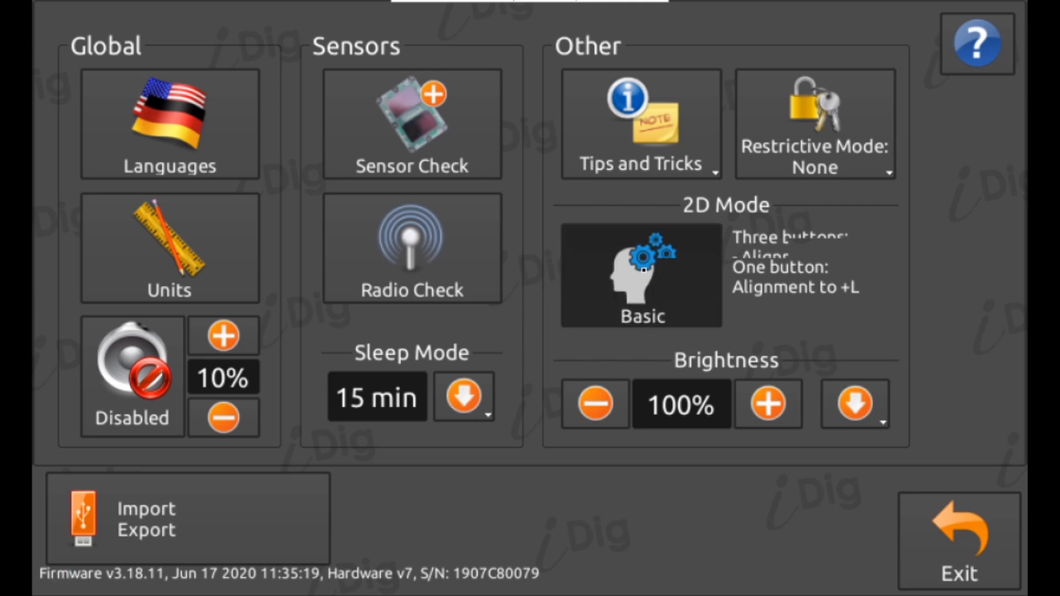
pyautogui.click(640, 277)
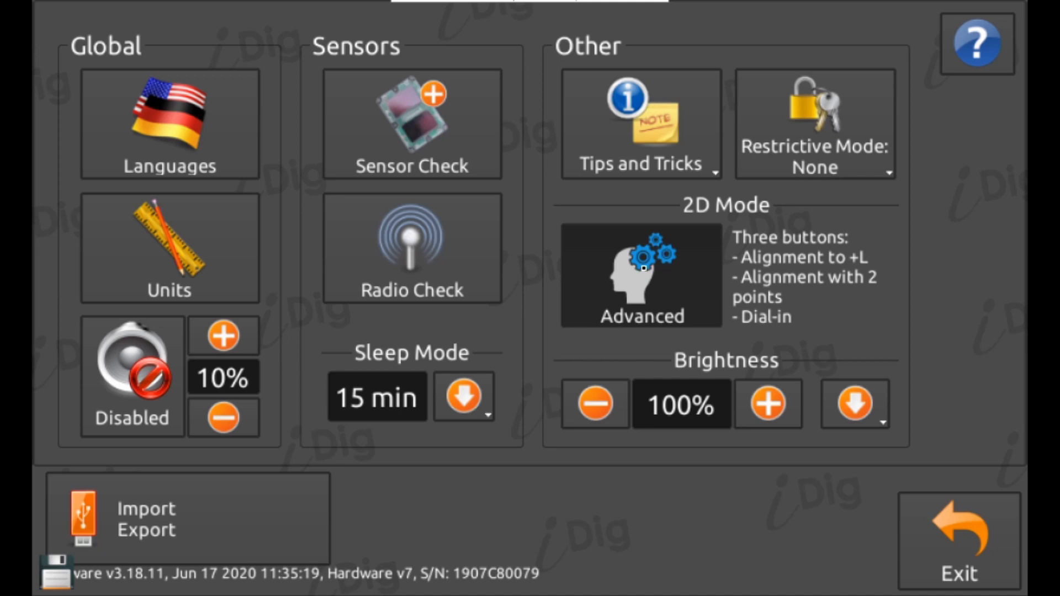
pyautogui.click(956, 541)
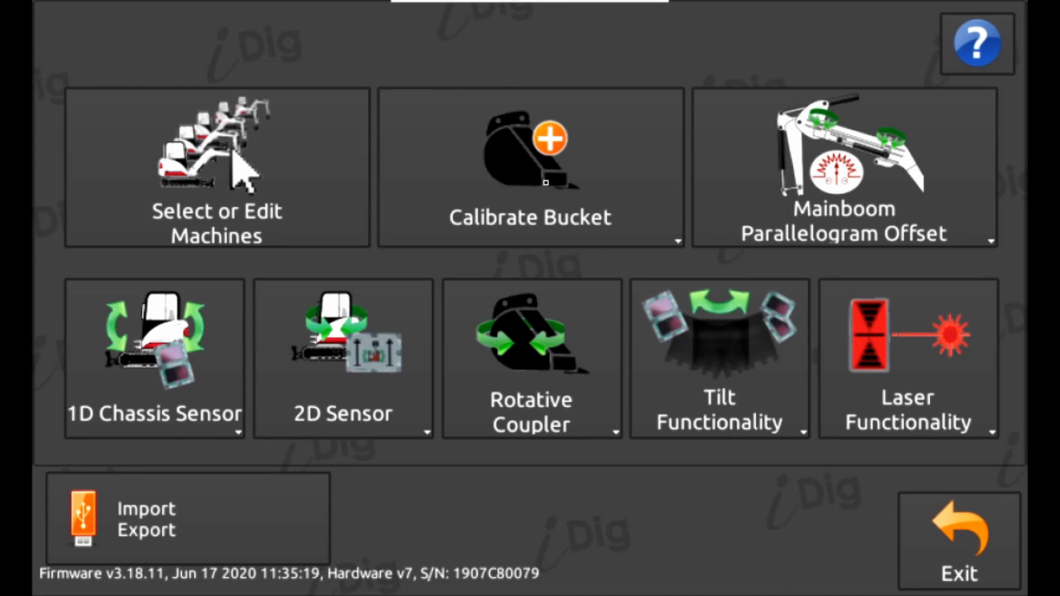
# - Bring up the Select machine/tool screen listing DEMO KIT, KOMATSU PC-138 and three buckets
pyautogui.click(531, 166)
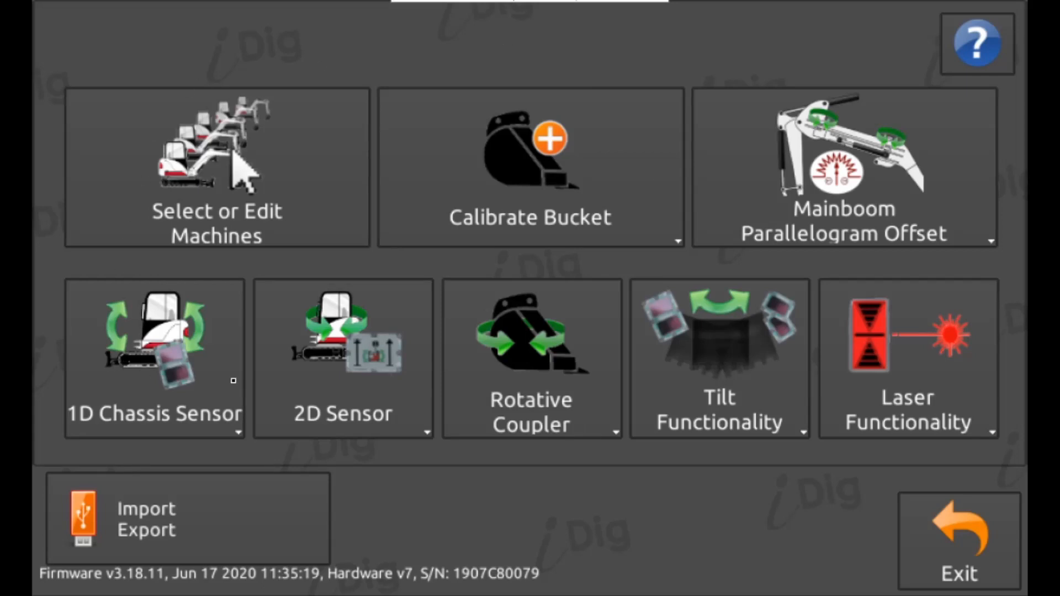
pyautogui.click(216, 165)
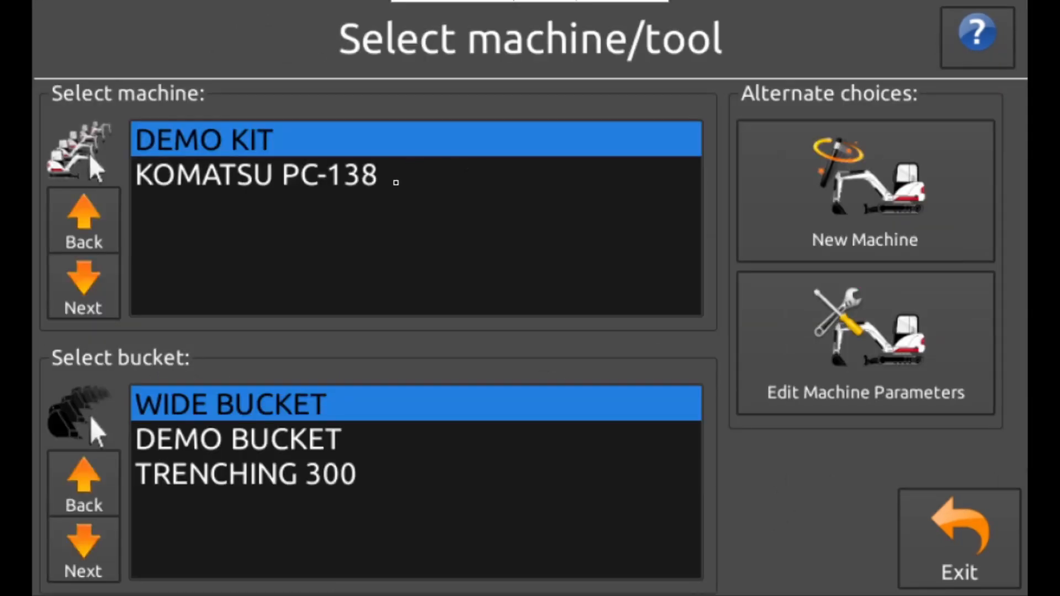
# - Browse DEMO KIT parameters across Buckets, Chassis, Double Offset, QuickLink and Laser
pyautogui.click(865, 341)
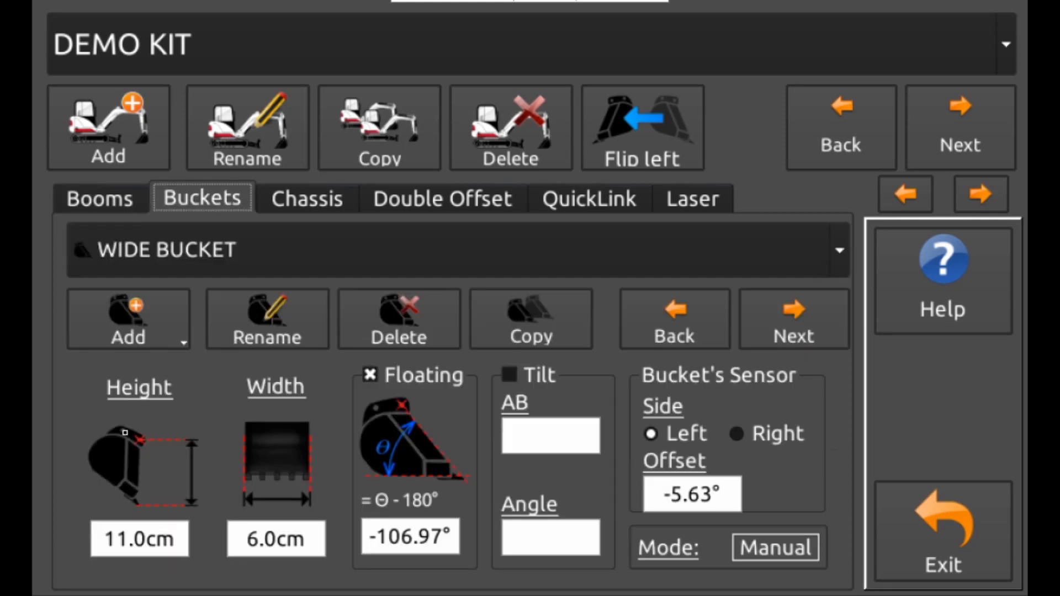
pyautogui.click(306, 198)
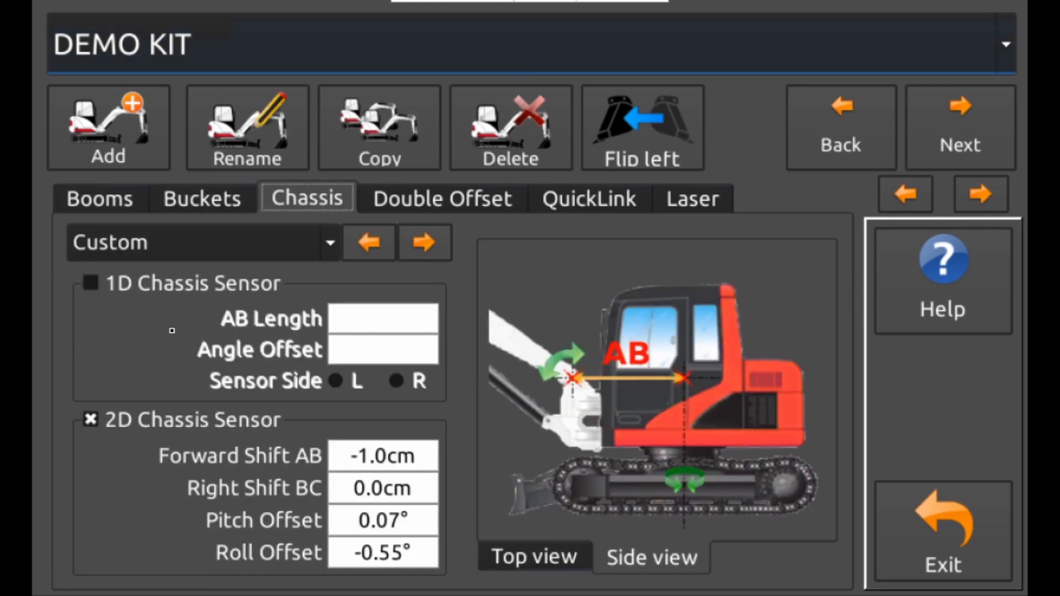
pyautogui.click(441, 197)
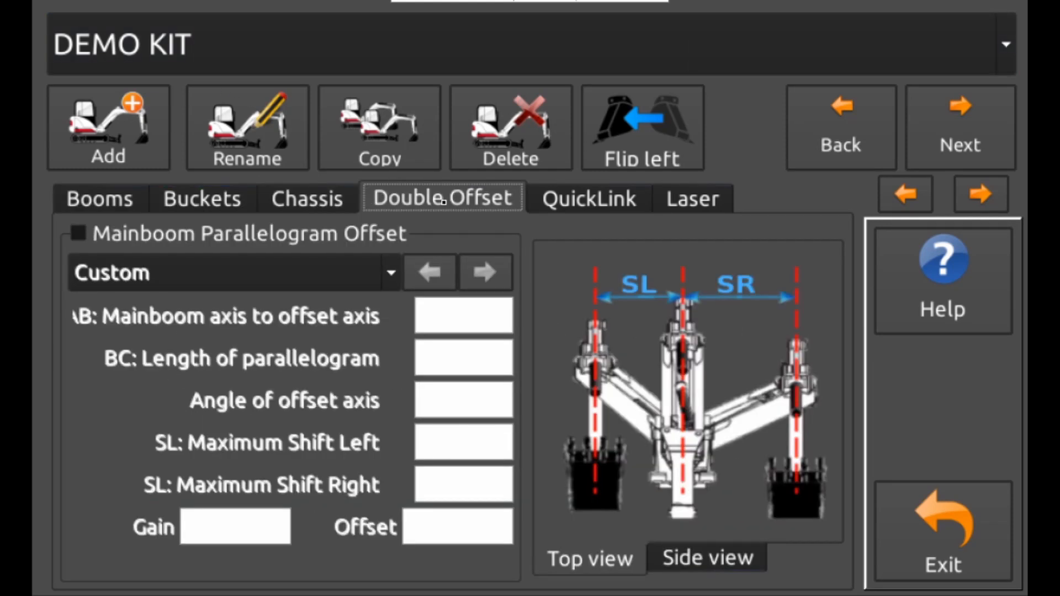
pyautogui.click(587, 198)
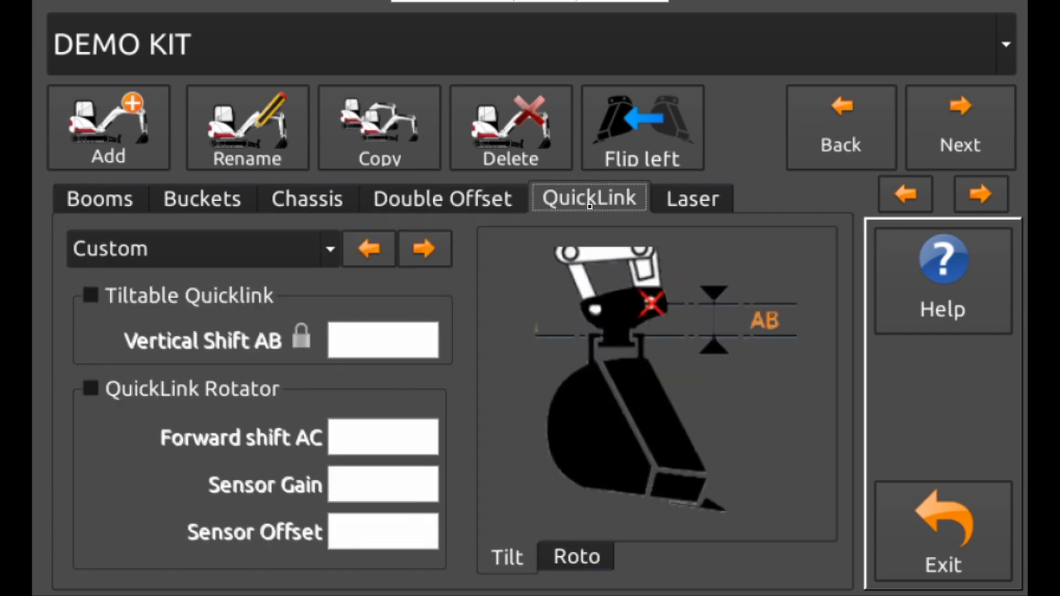
pyautogui.click(691, 198)
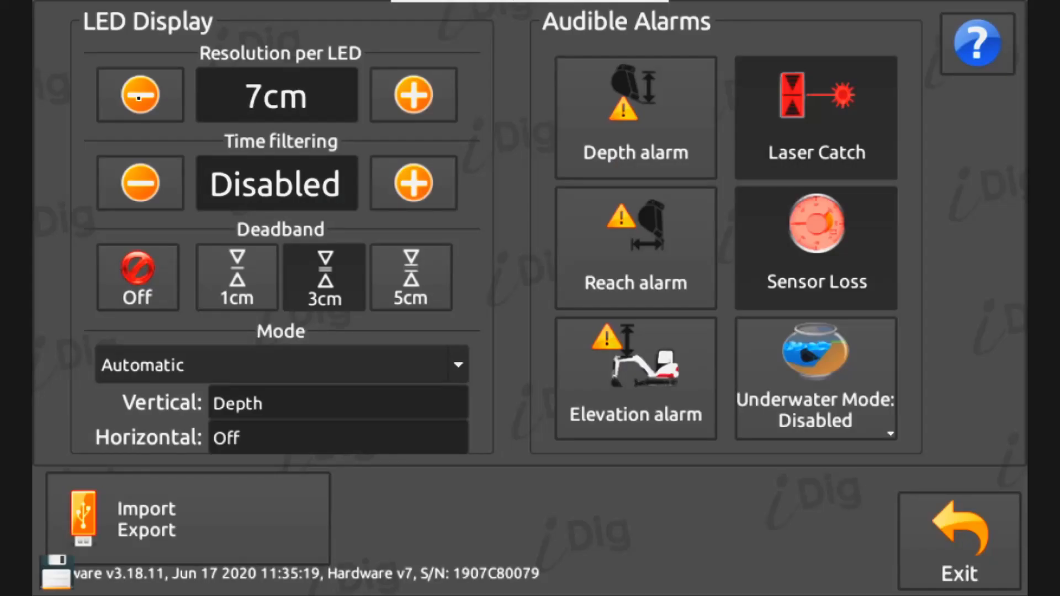
# - Lower Resolution per LED stepwise to 2cm and set the Deadband to 1cm
pyautogui.click(139, 95)
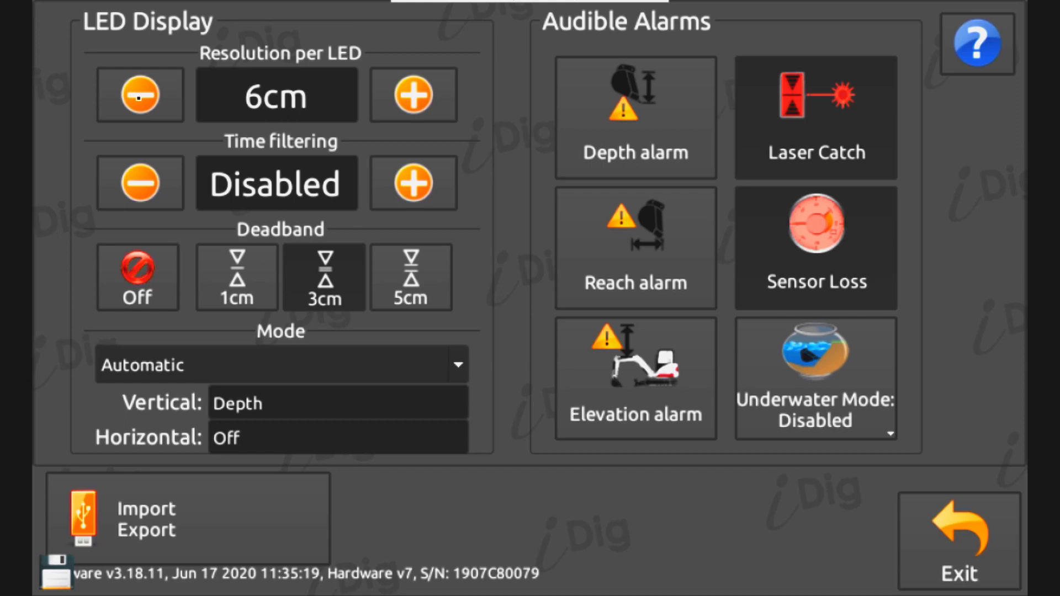
pyautogui.click(236, 277)
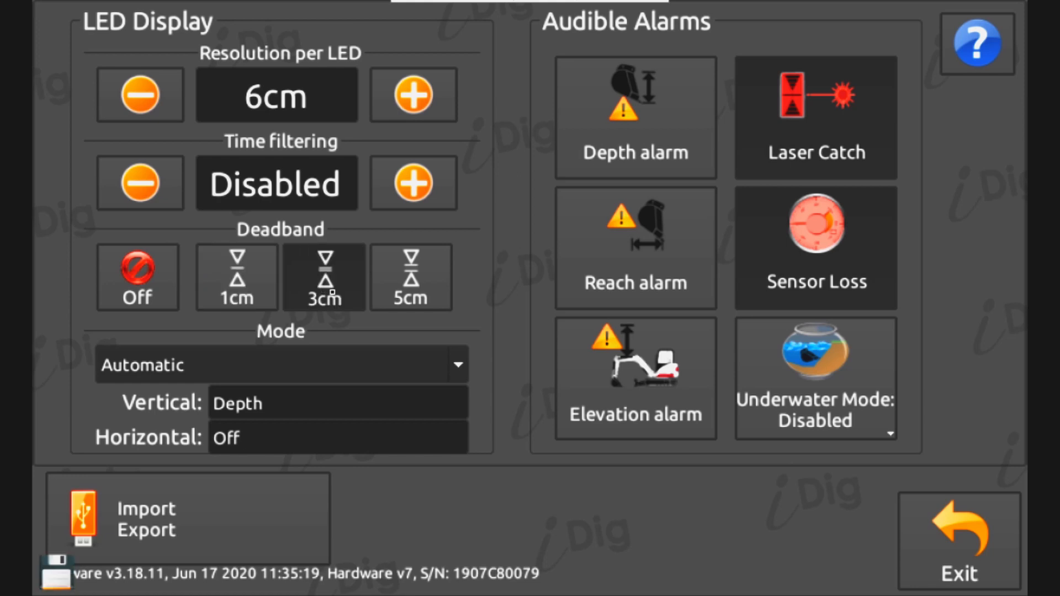
pyautogui.click(412, 93)
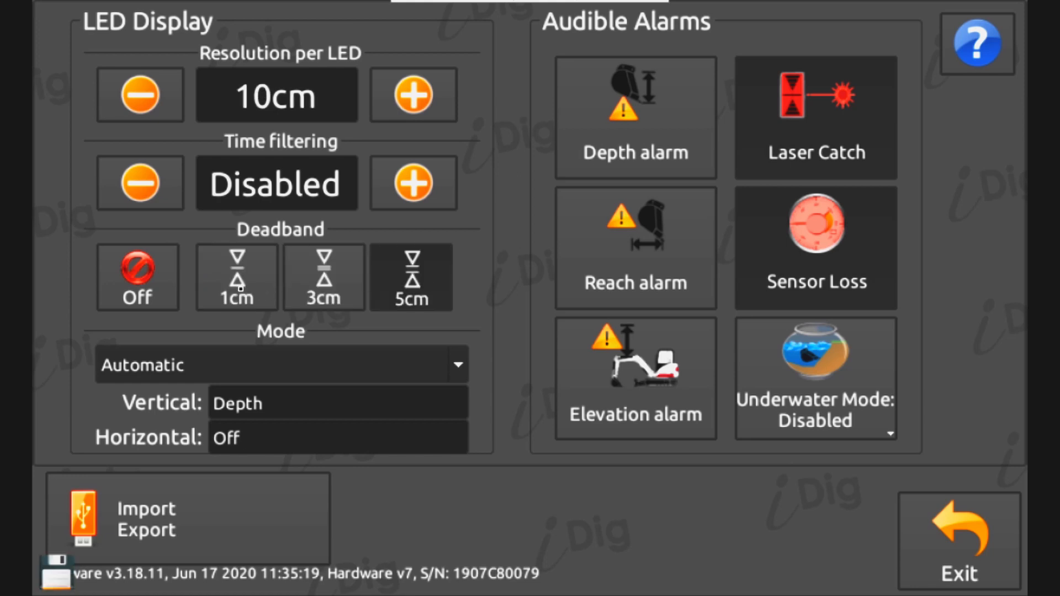
pyautogui.click(139, 95)
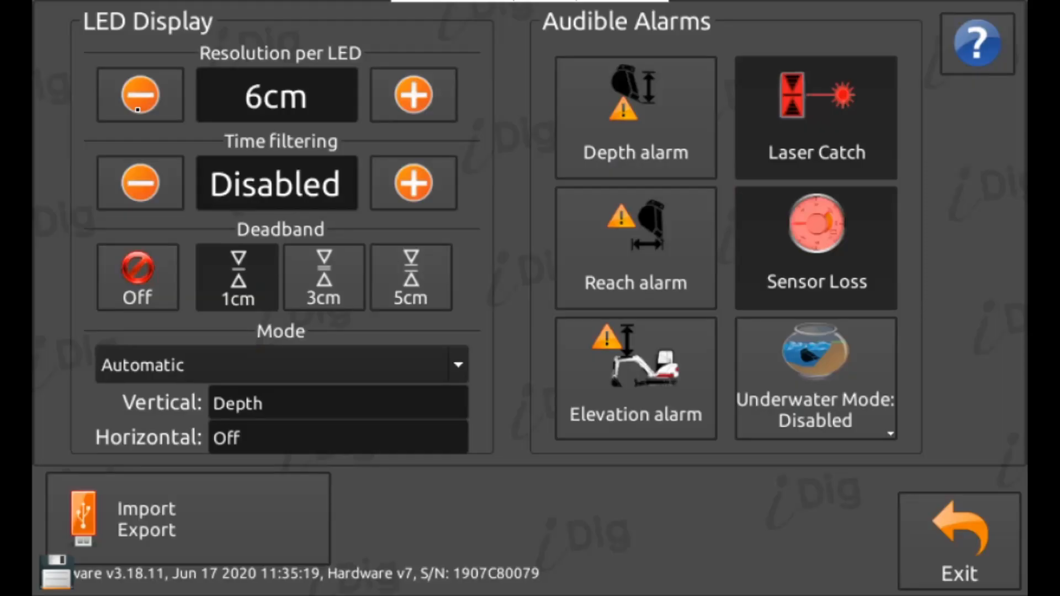
pyautogui.click(139, 94)
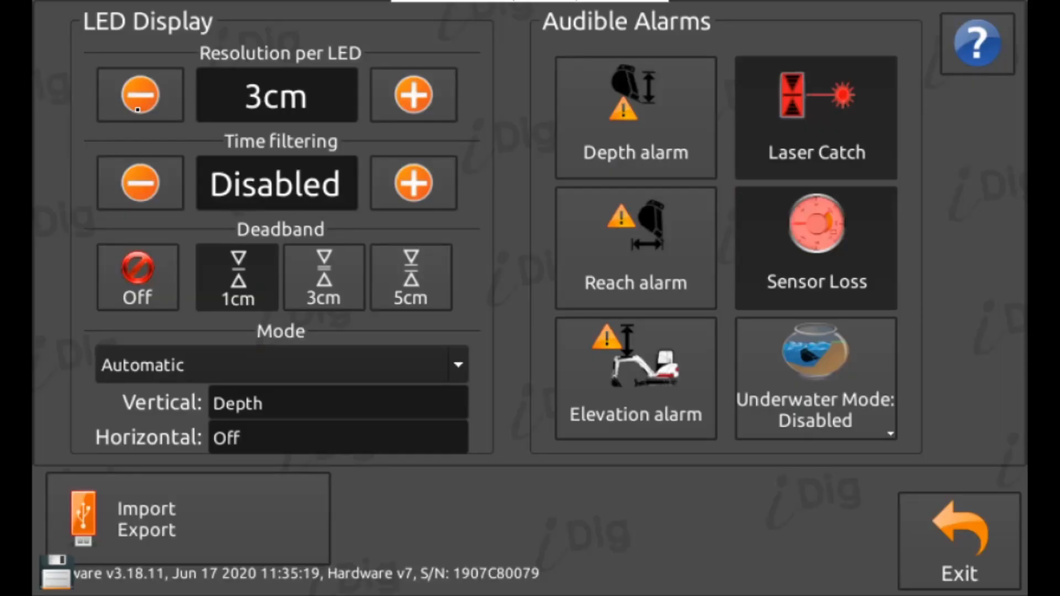
pyautogui.click(139, 95)
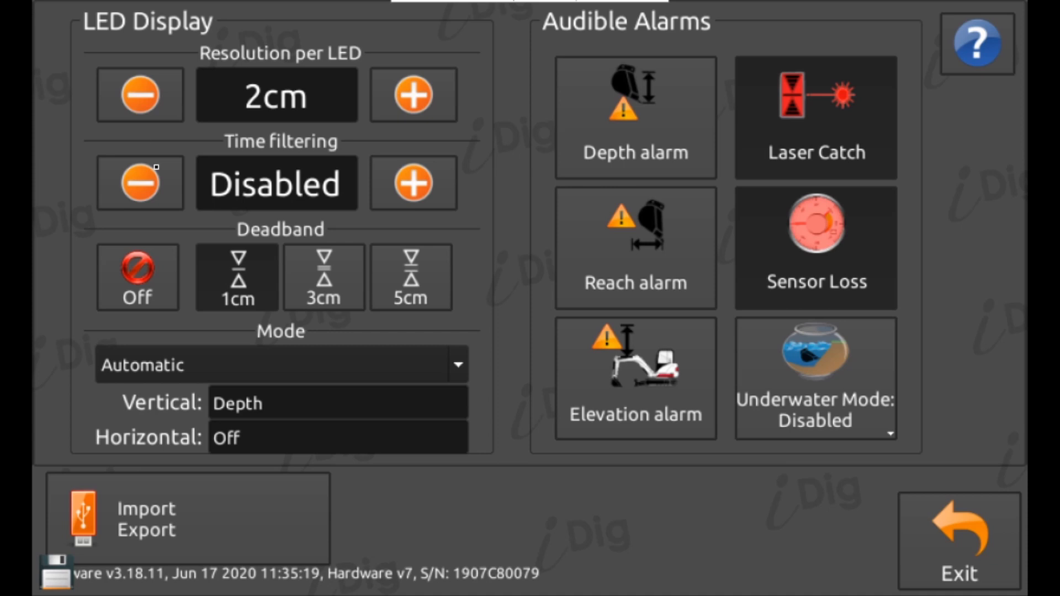
pyautogui.moveTo(213, 262)
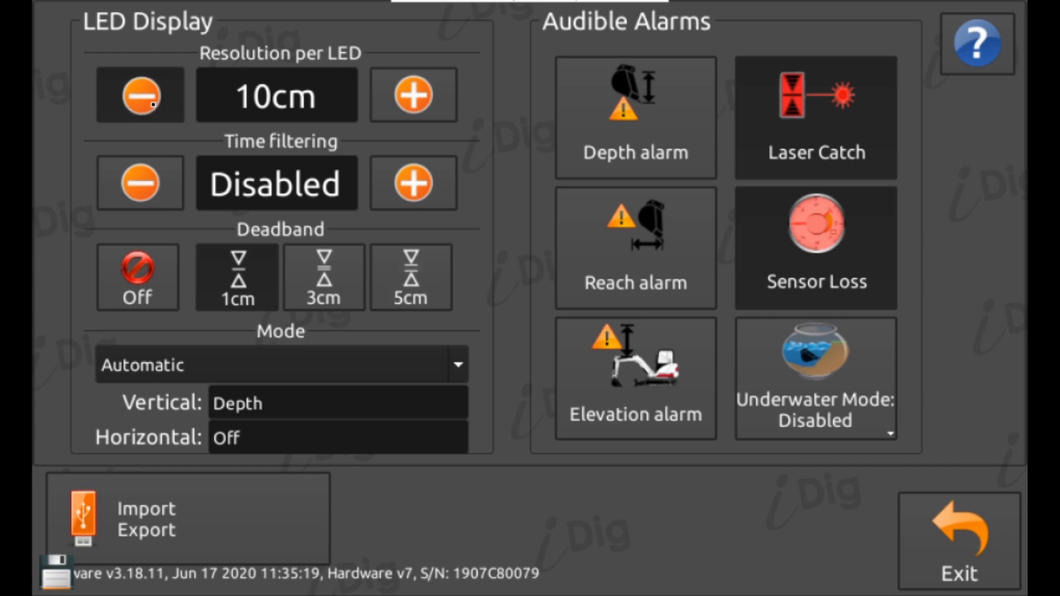
# - Keep resolution at 2cm, raise Time filtering to 0.2 then 0.4 sec, and return it to Disabled
pyautogui.click(139, 95)
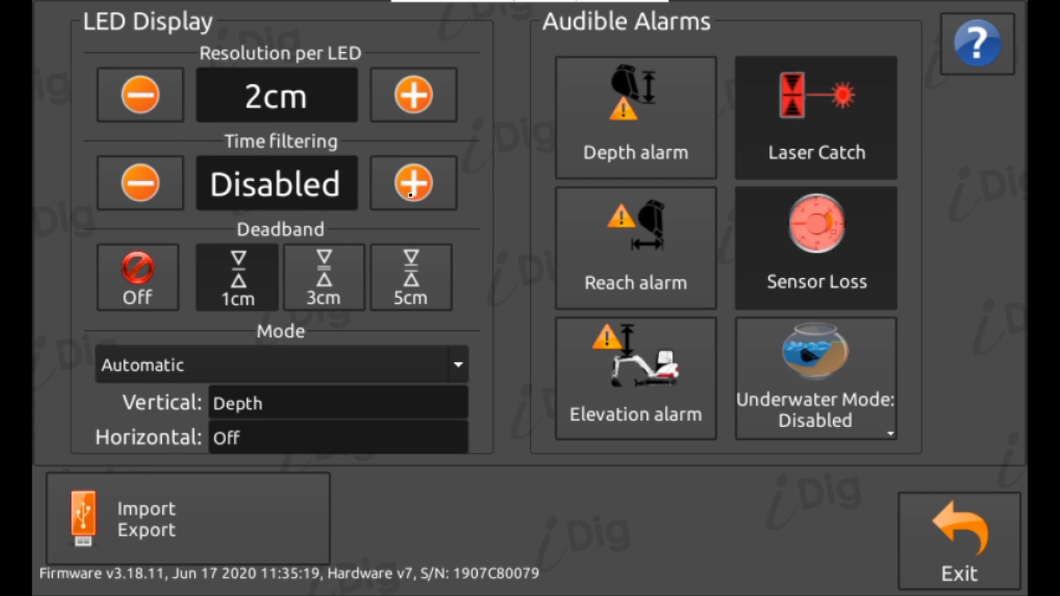
pyautogui.click(411, 183)
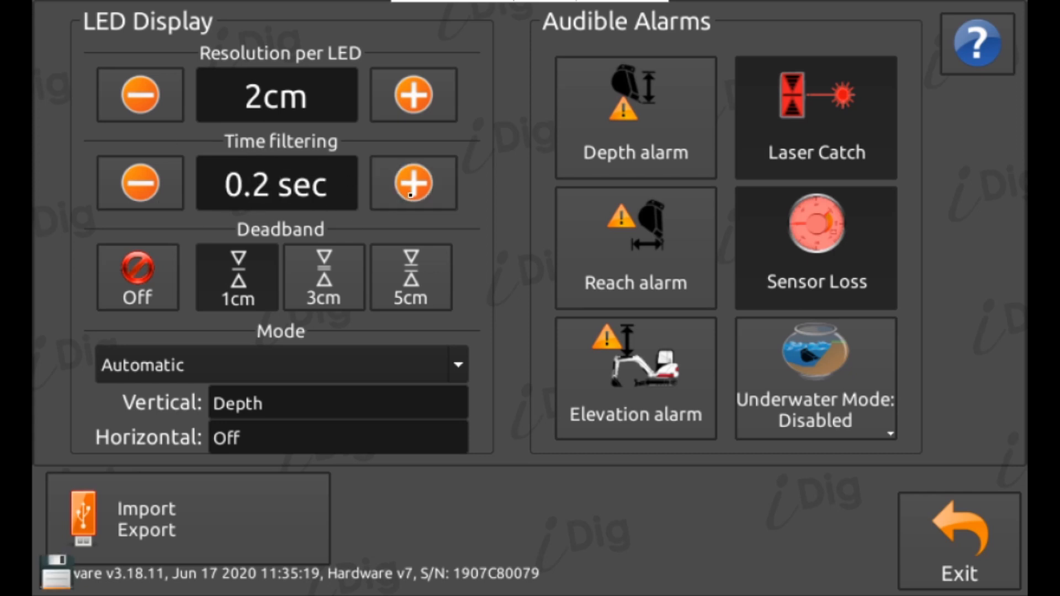
pyautogui.click(412, 183)
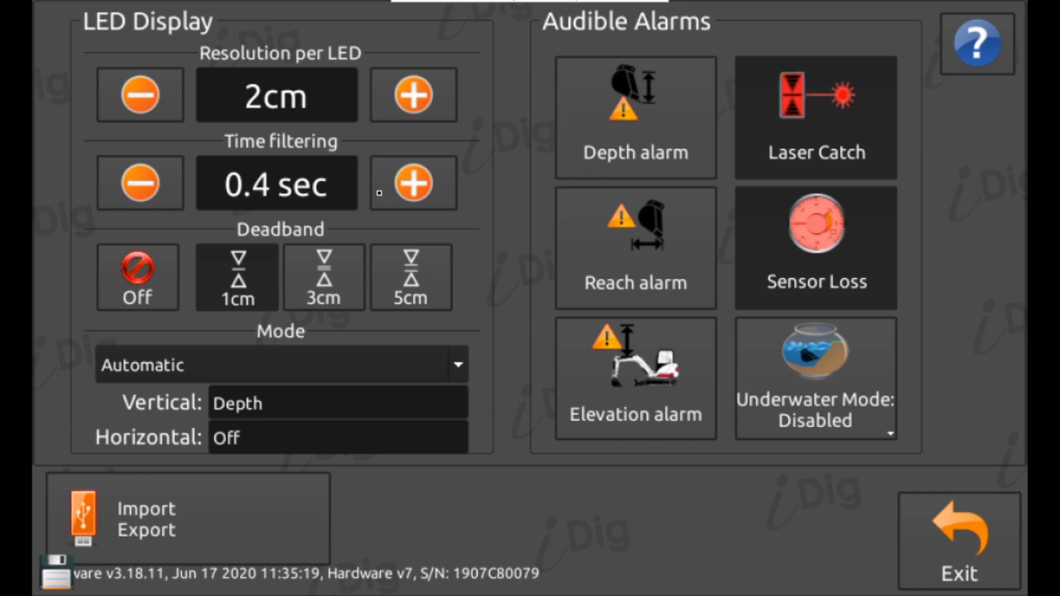
pyautogui.click(139, 184)
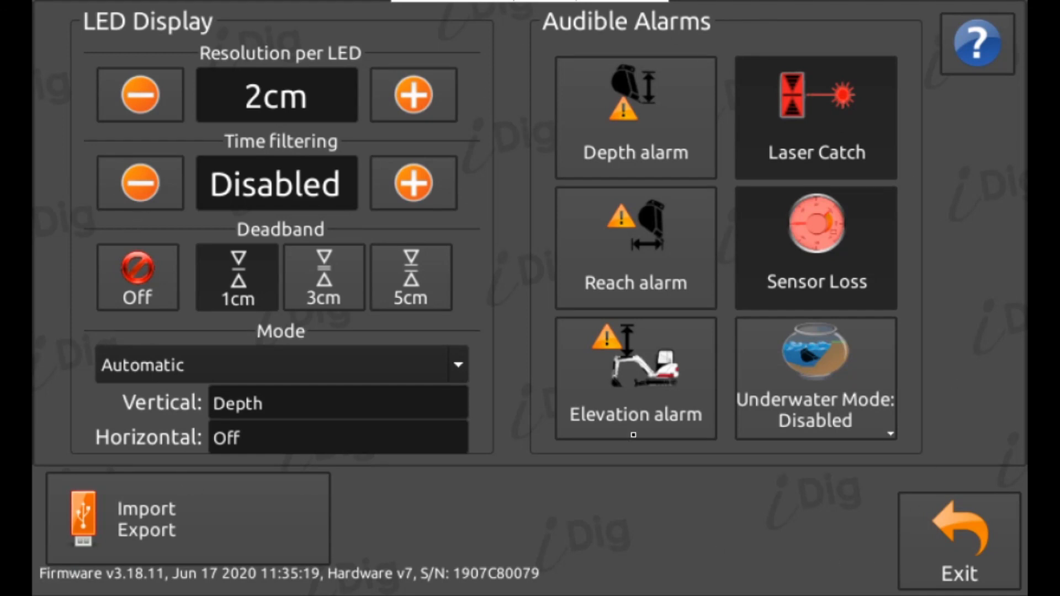
pyautogui.moveTo(919, 318)
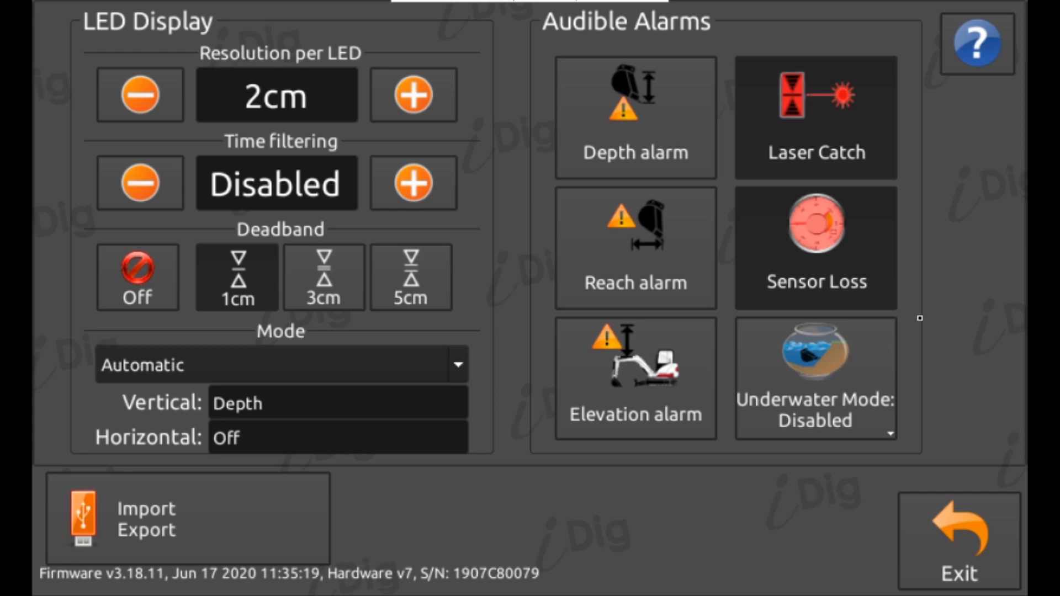
pyautogui.moveTo(542, 128)
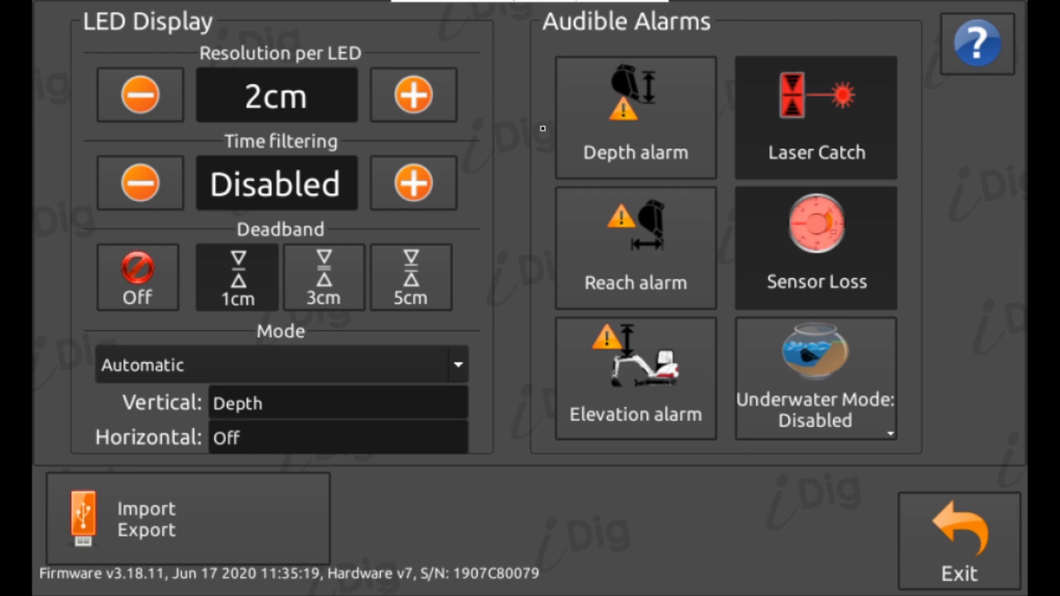
pyautogui.moveTo(674, 38)
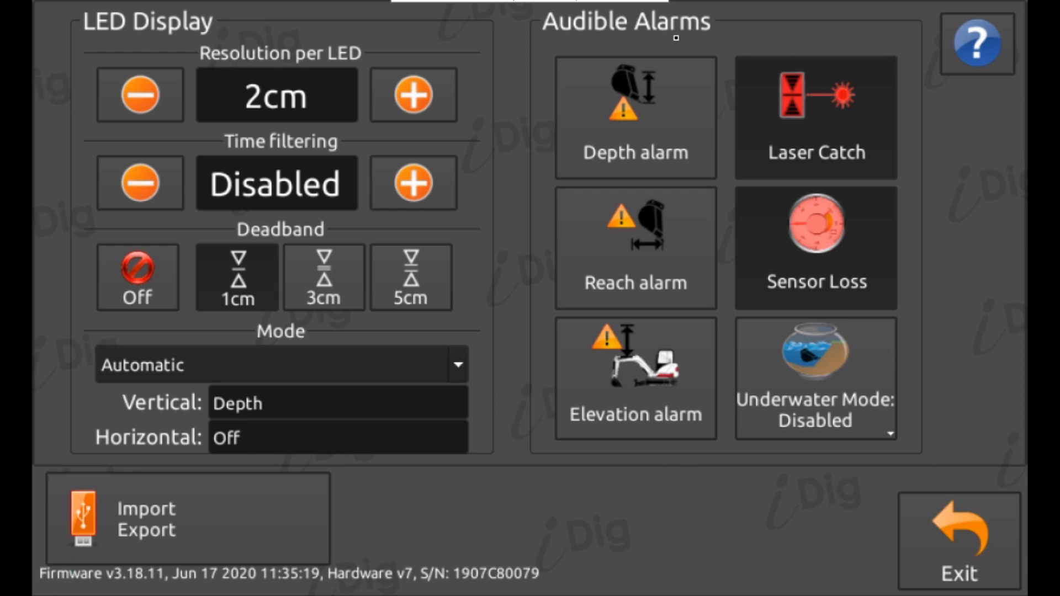
pyautogui.moveTo(510, 338)
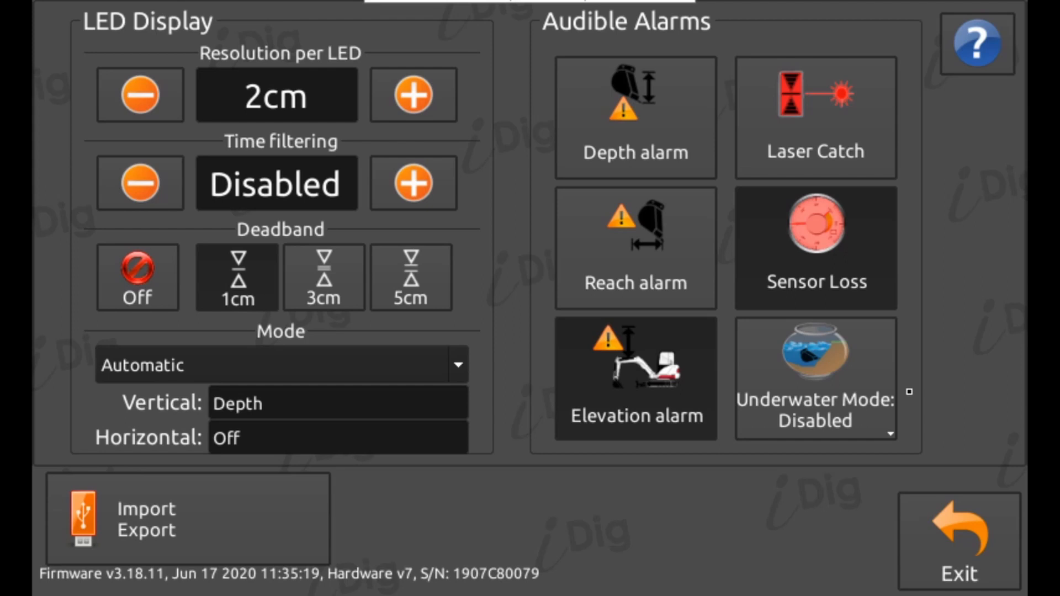
# - Show the Underwater Mode dropdown: disabled, Shortest distance, Last orientation
pyautogui.click(814, 378)
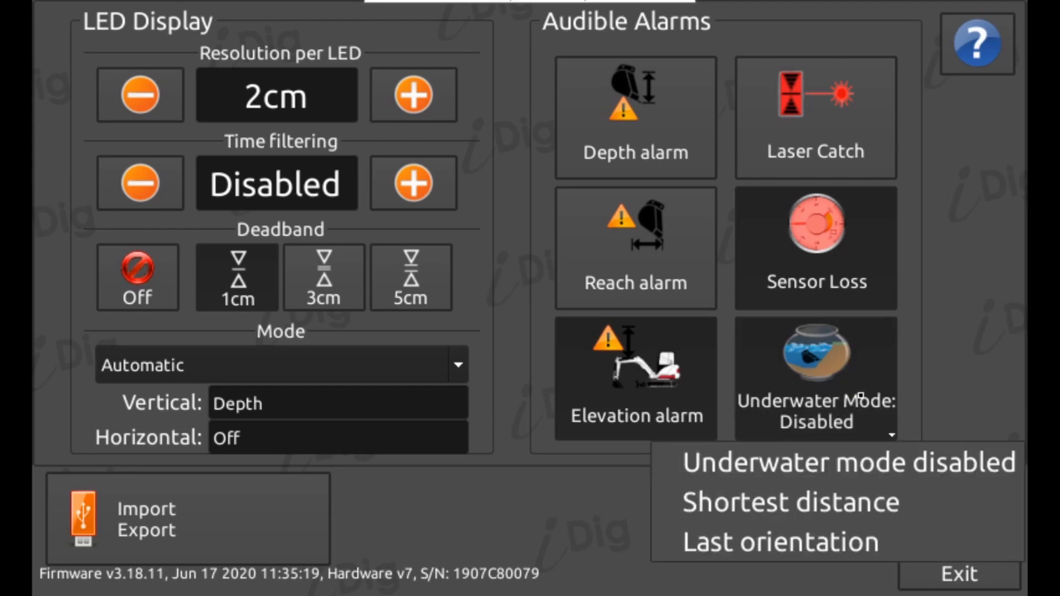
pyautogui.moveTo(835, 463)
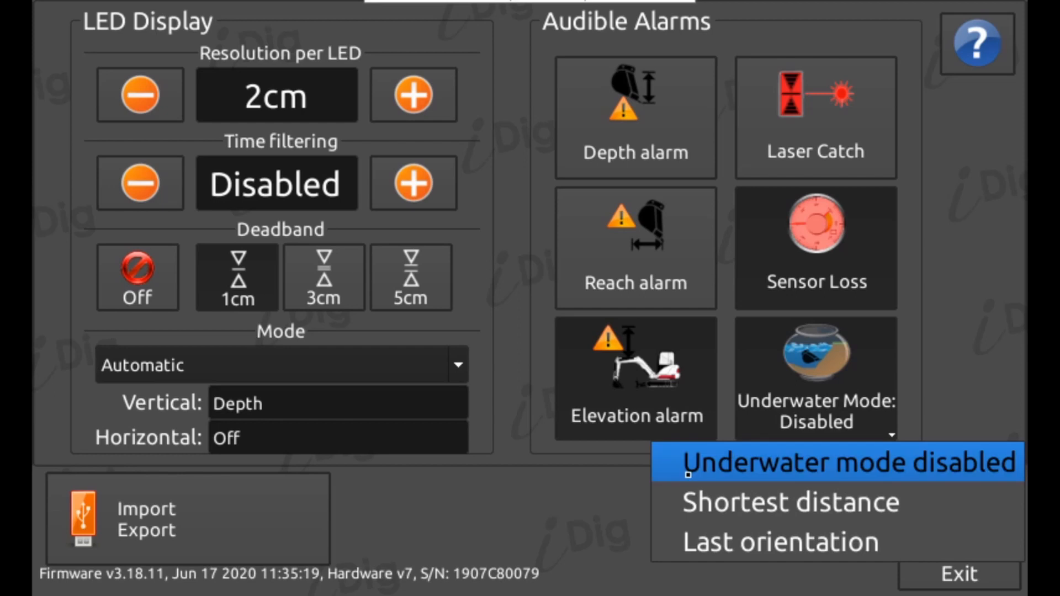